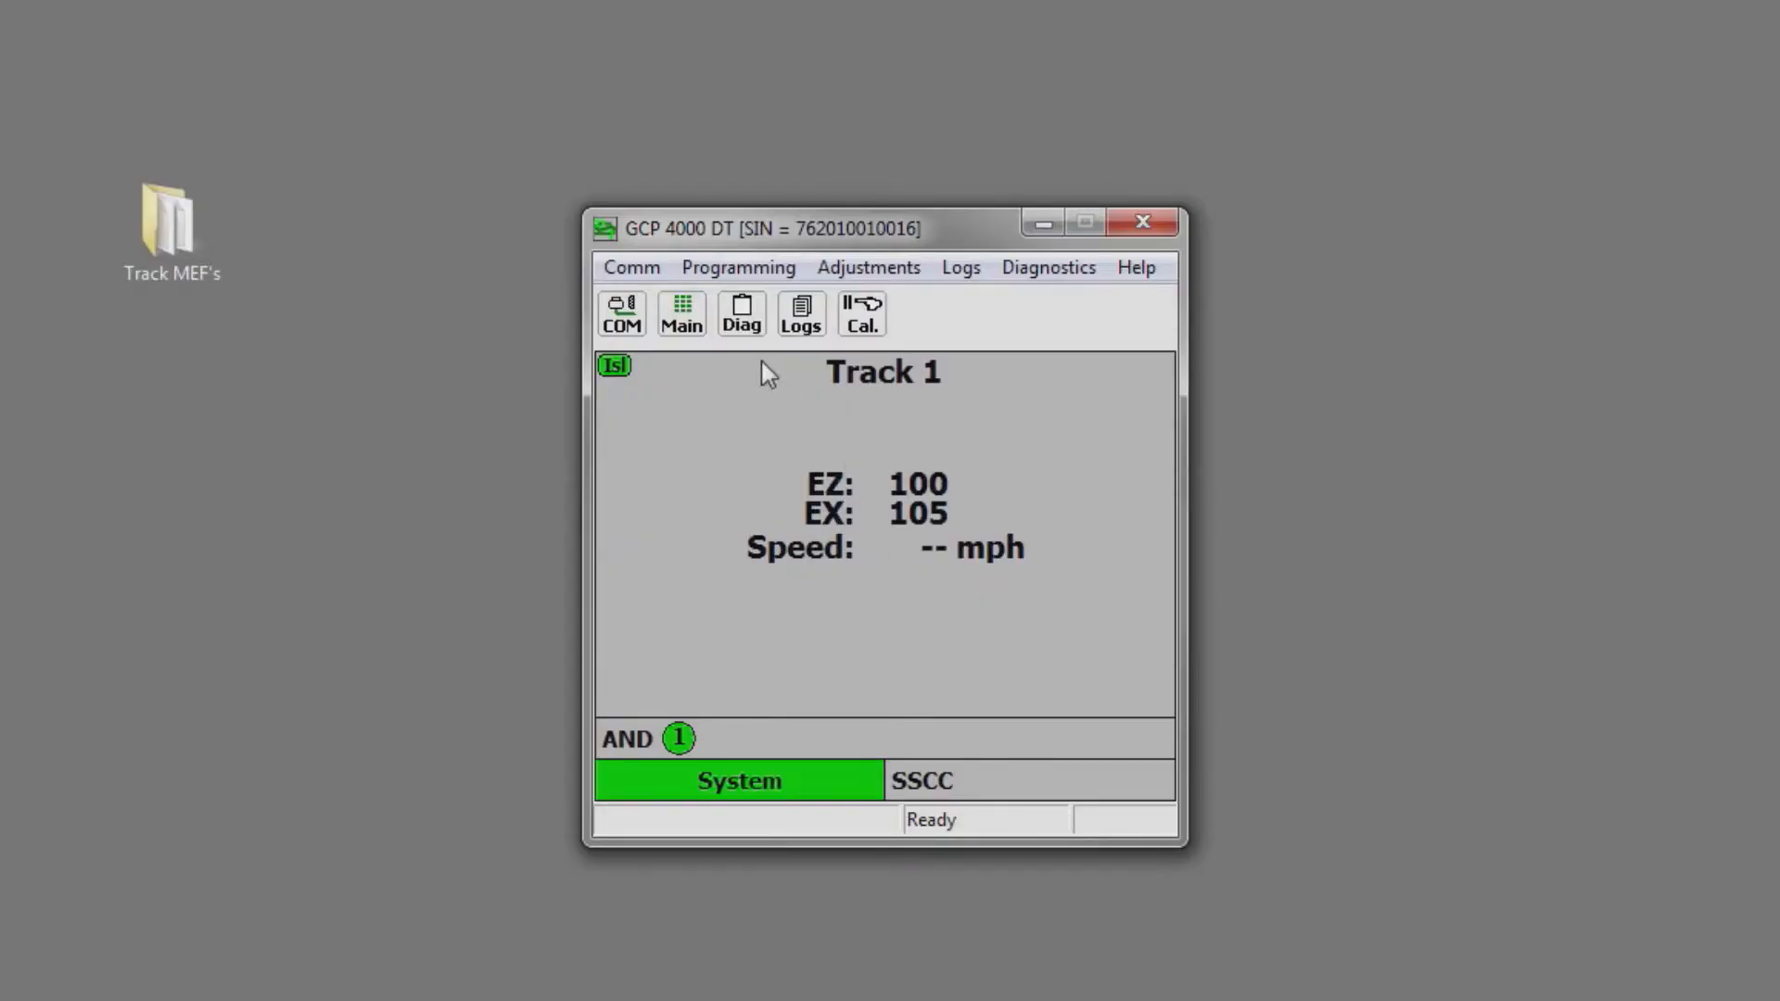
Step: Open Main > Classic DT and create the configuration reports from CFG File
{"action": "left_click", "coordinate": [679, 314]}
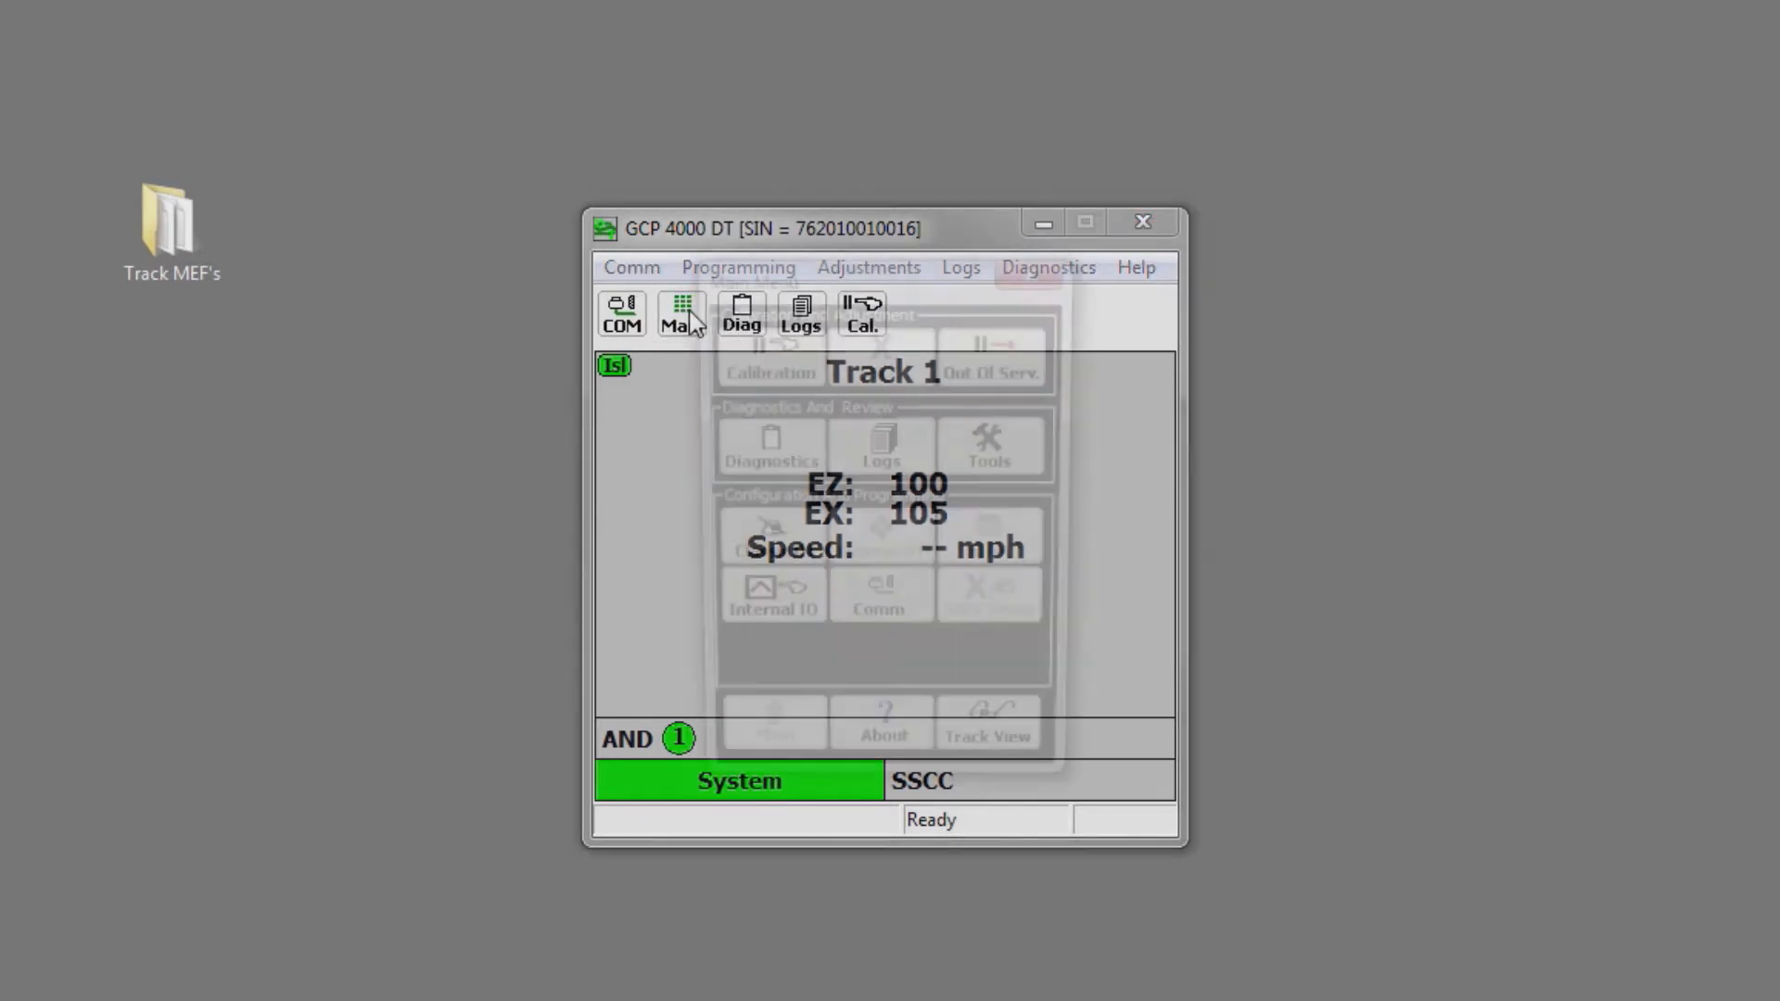
{"action": "left_click", "coordinate": [678, 315]}
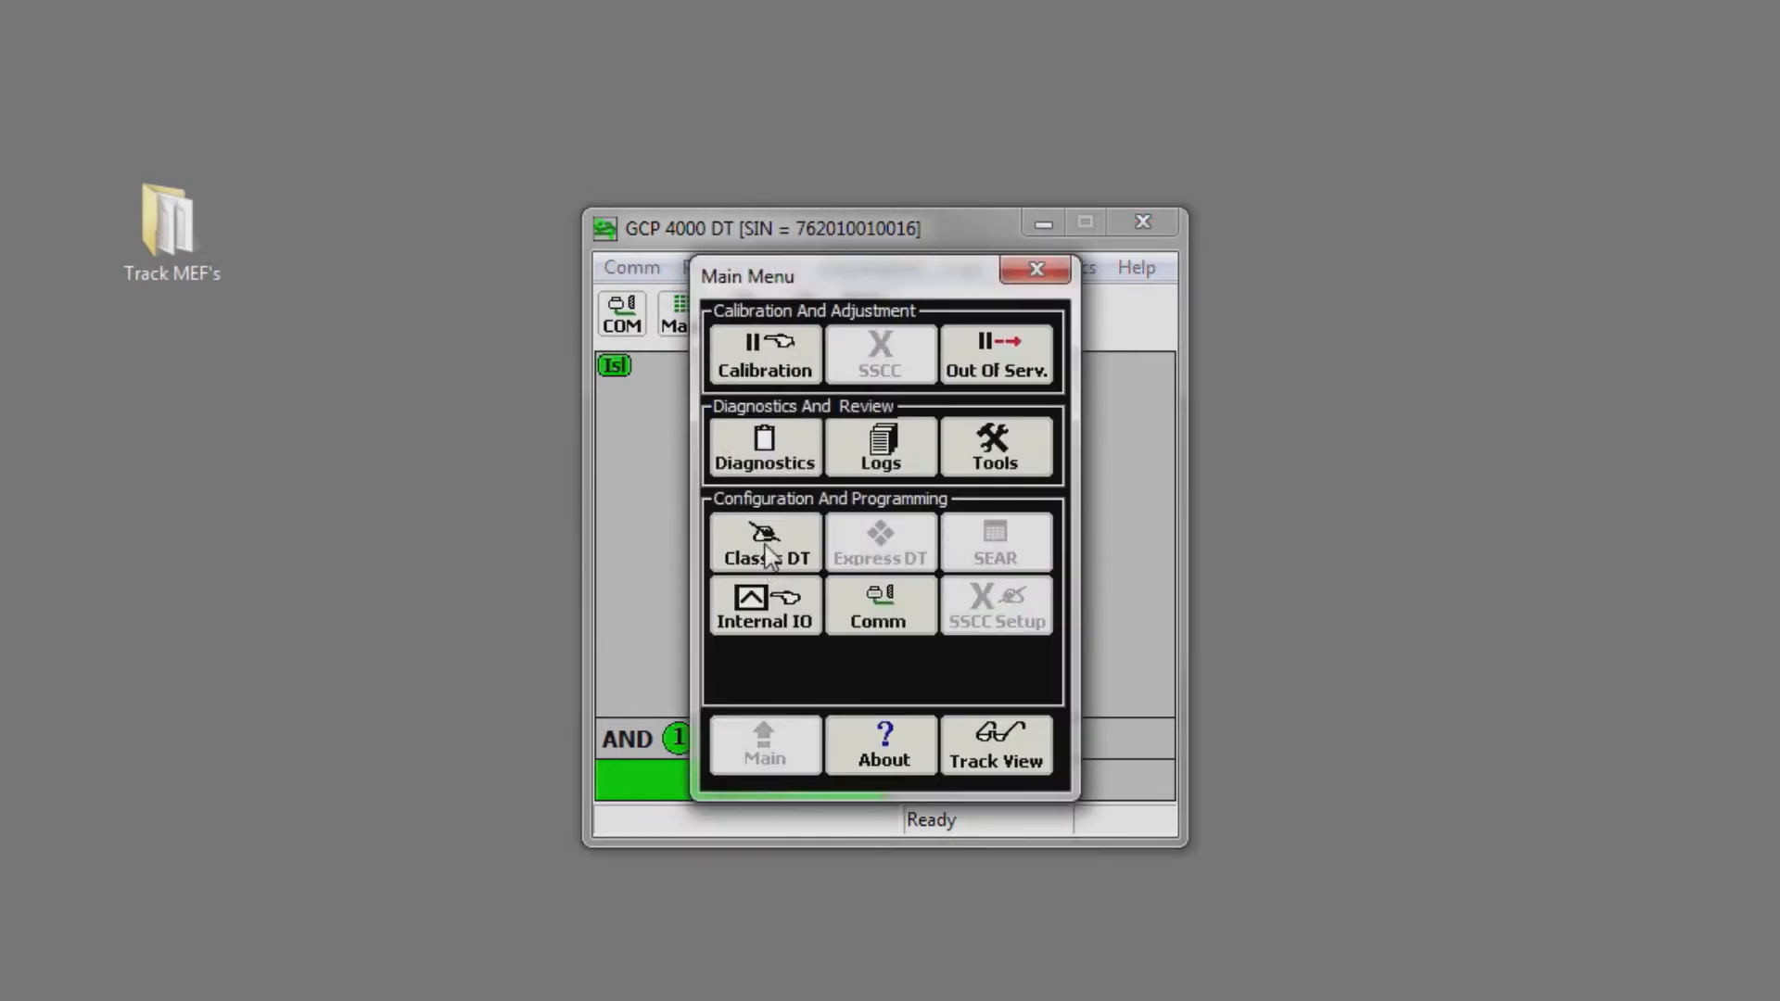
{"action": "left_click", "coordinate": [763, 542]}
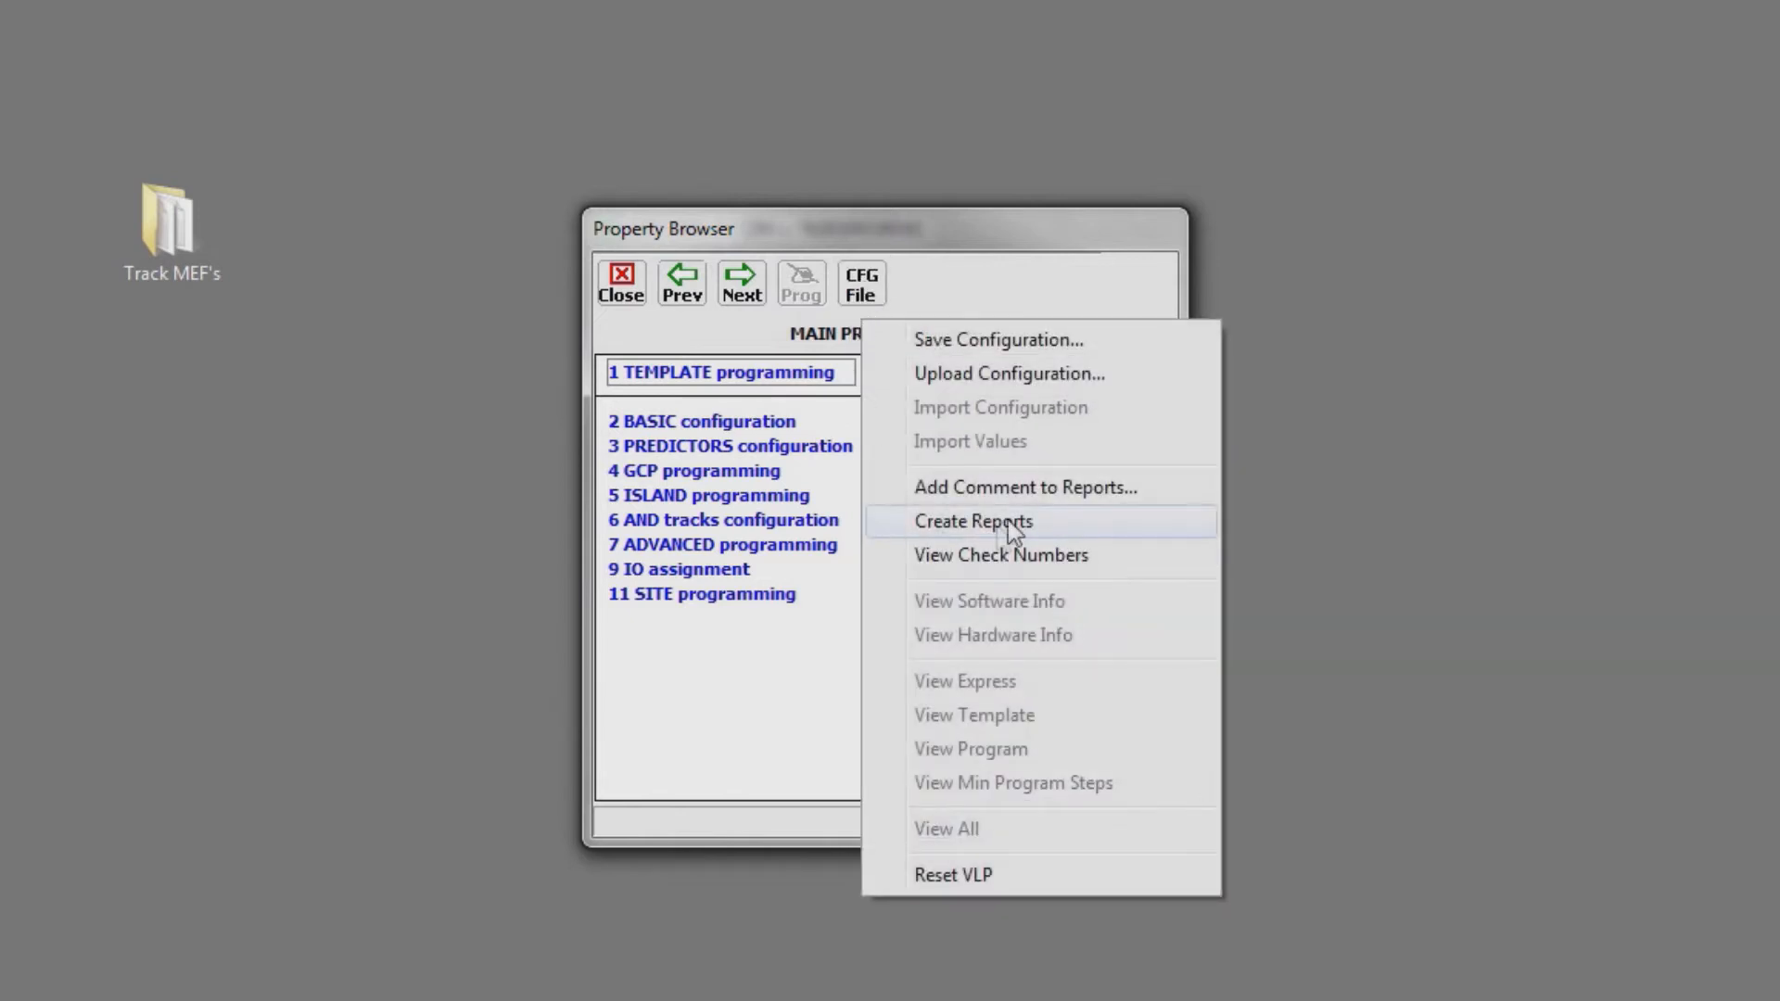
{"action": "left_click", "coordinate": [972, 521]}
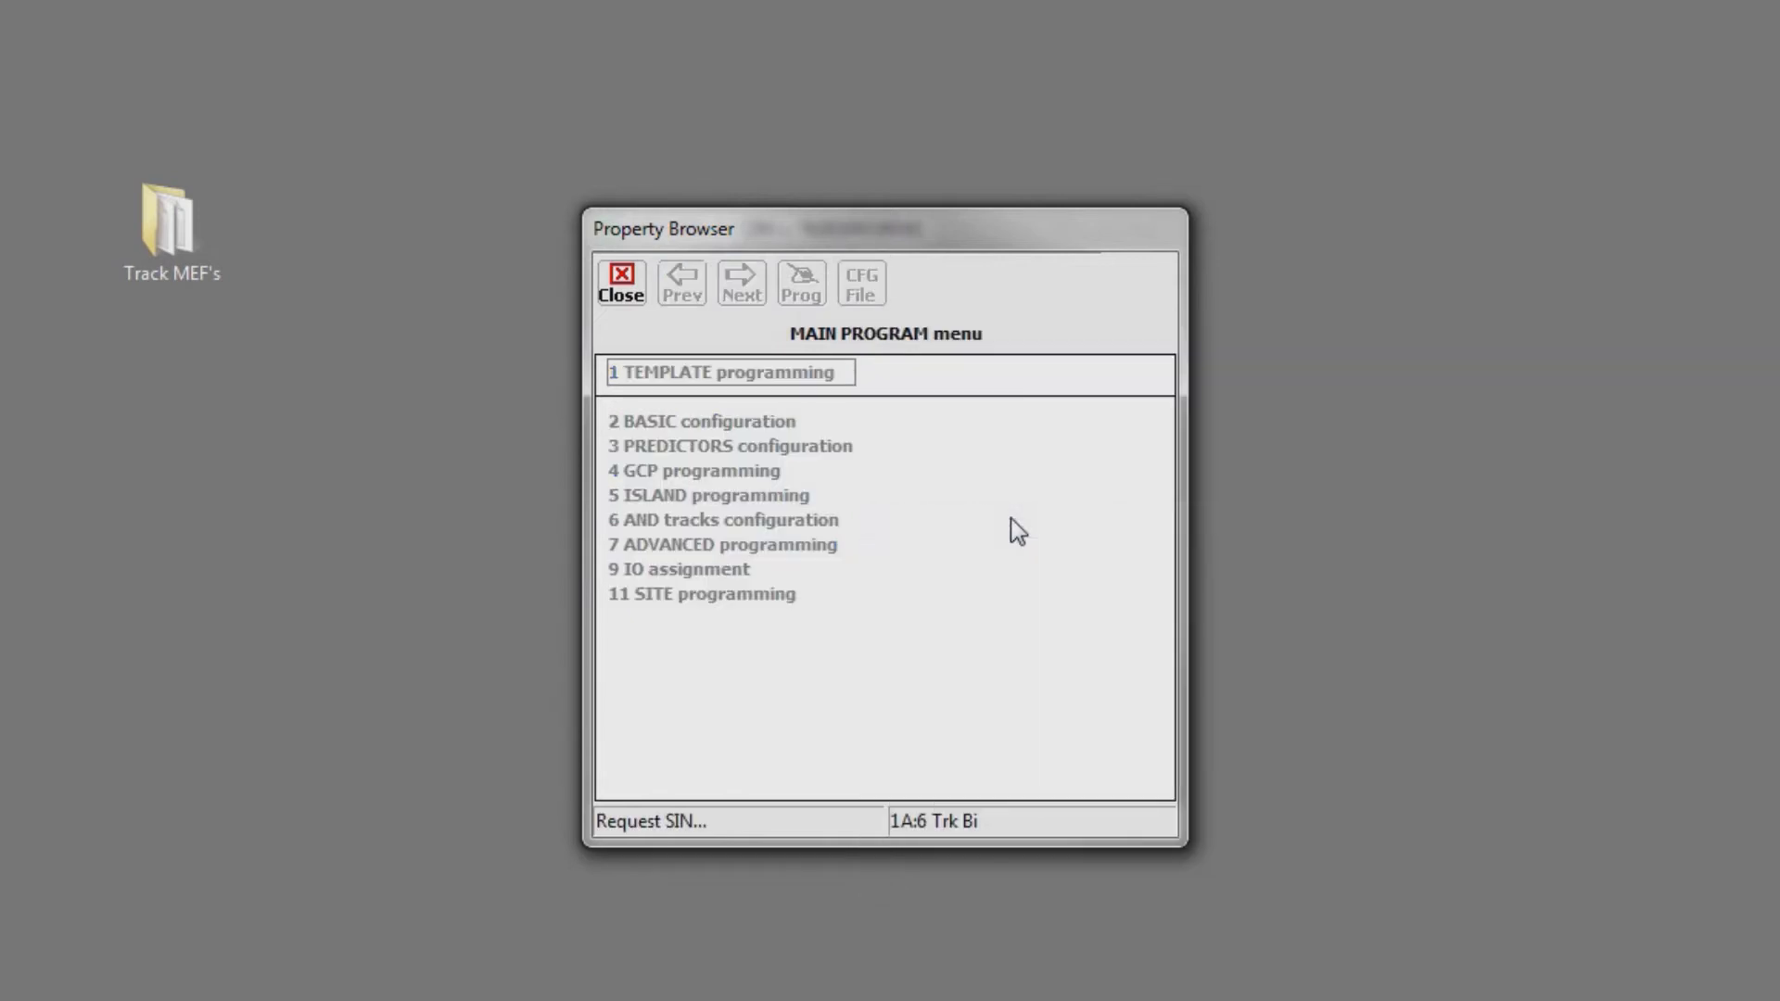
{"action": "left_click", "coordinate": [861, 283]}
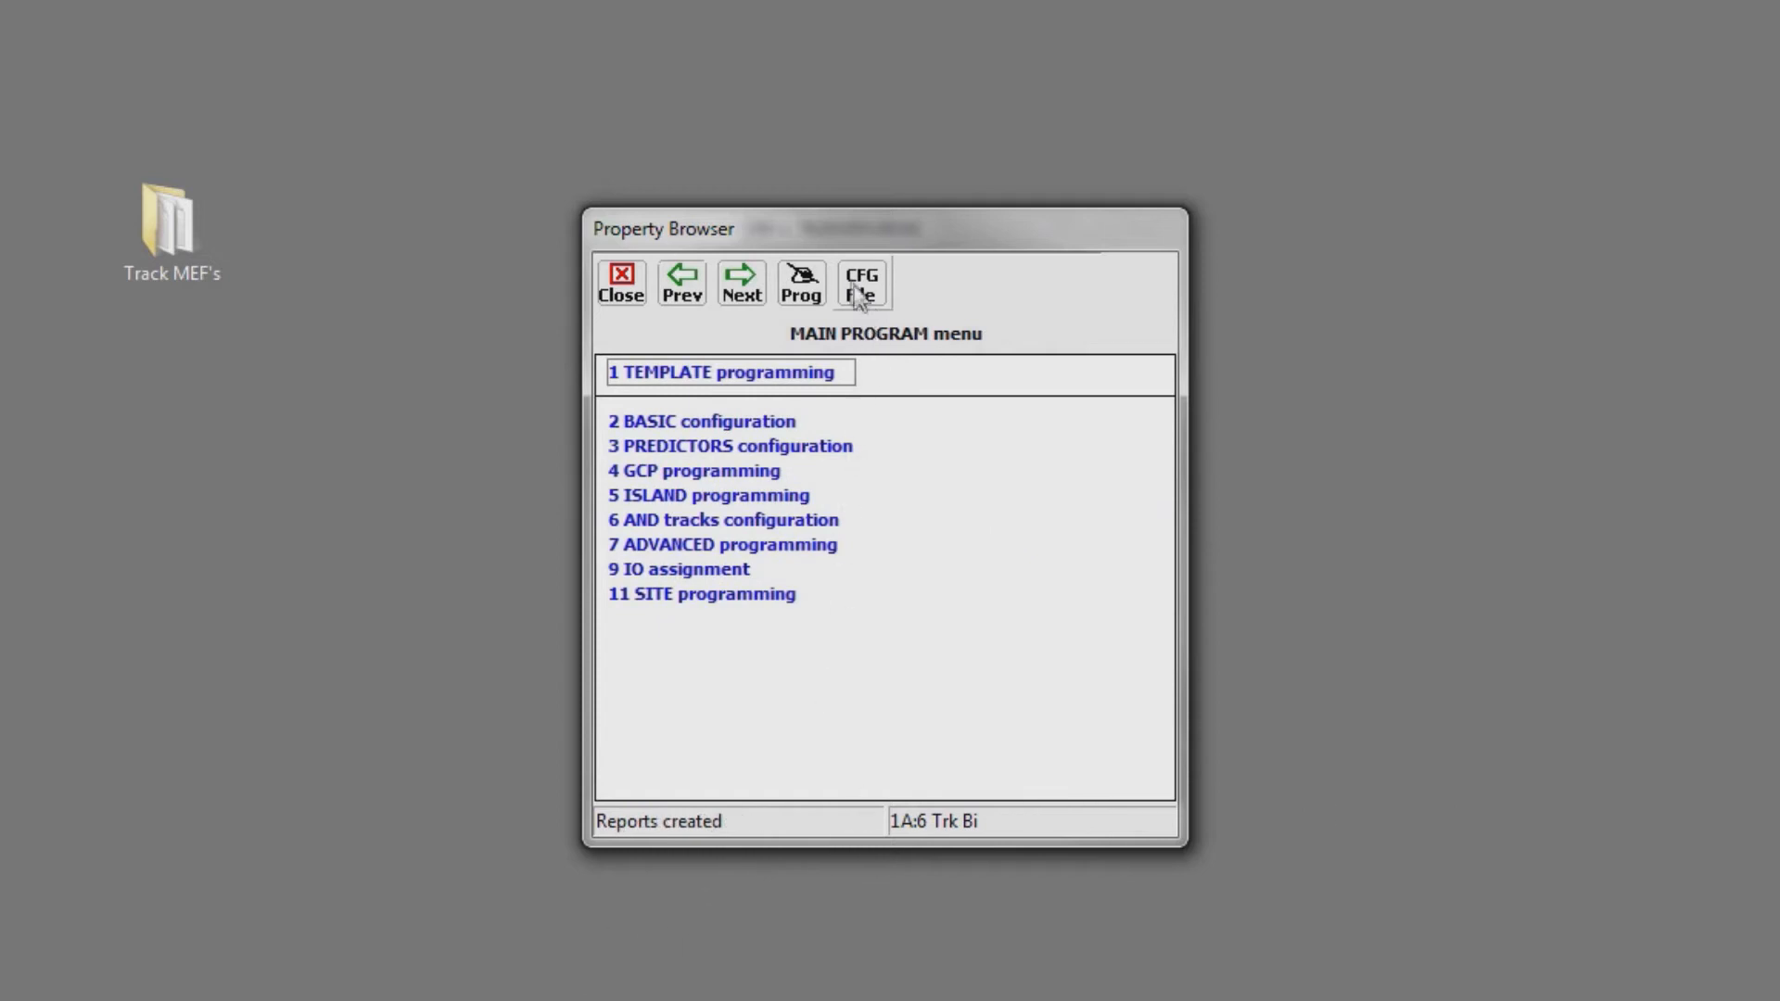
Step: View the software info report as text, scrolling to Slot 2 Trk MEF GCP03_20
{"action": "left_click", "coordinate": [861, 282]}
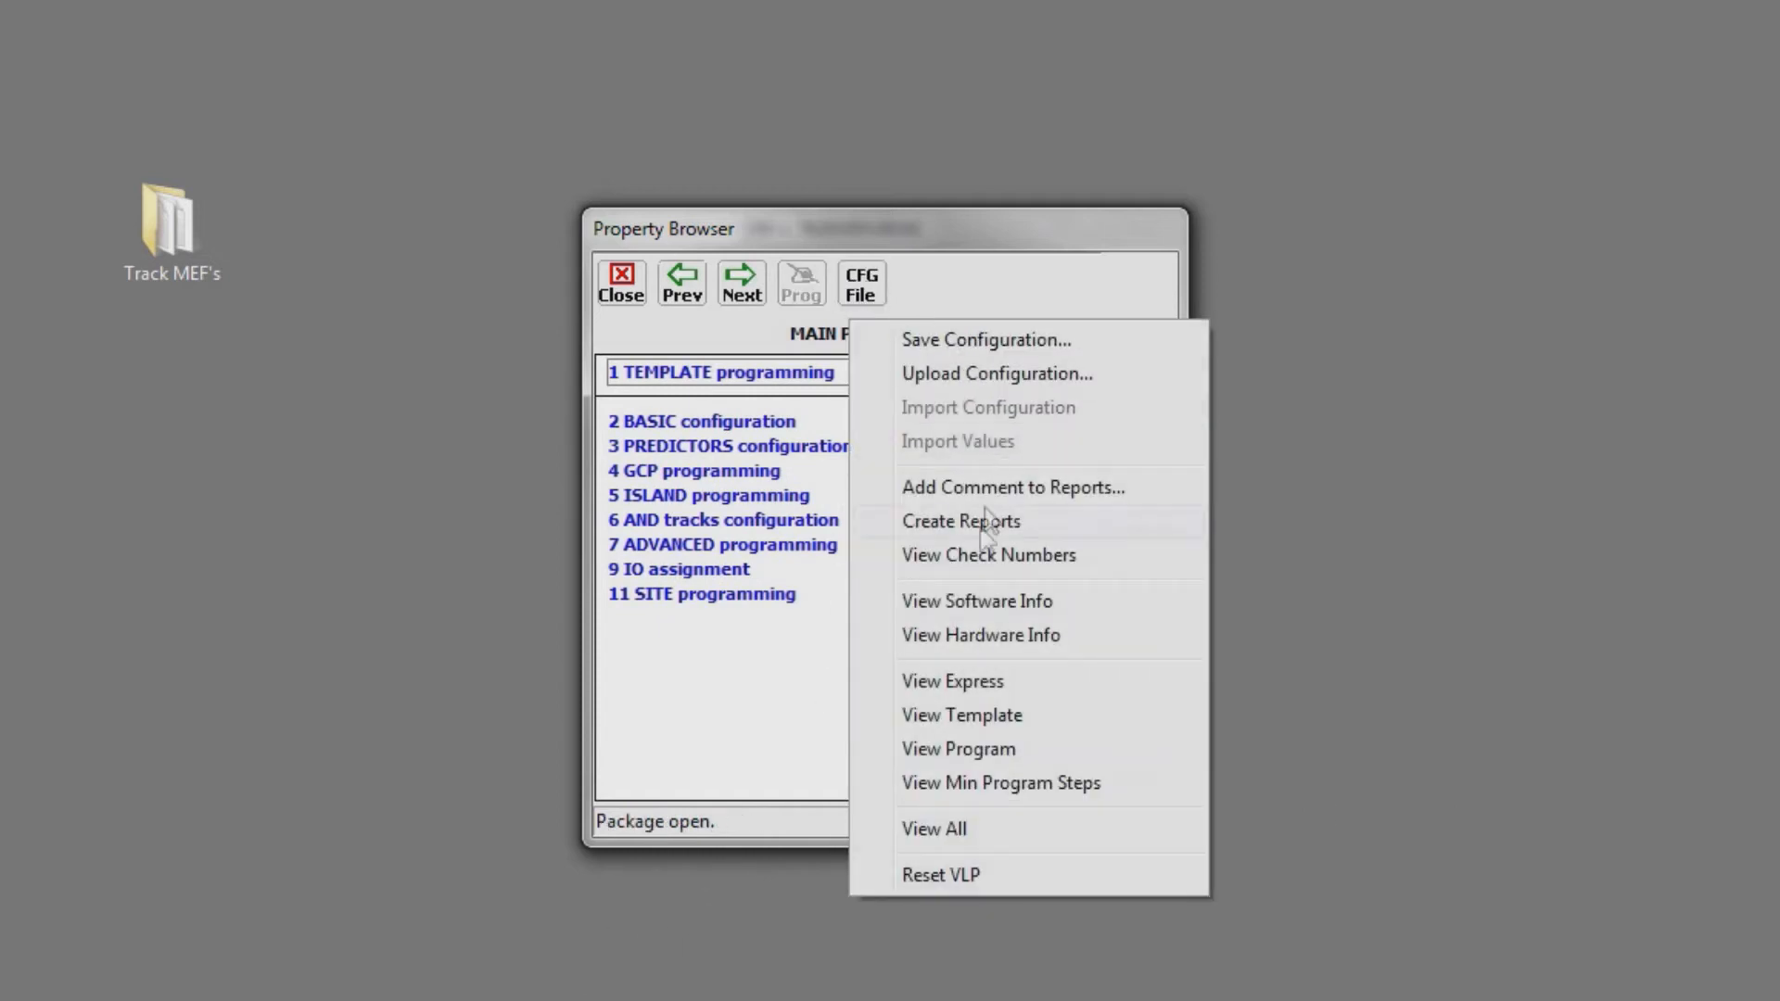
{"action": "left_click", "coordinate": [976, 601]}
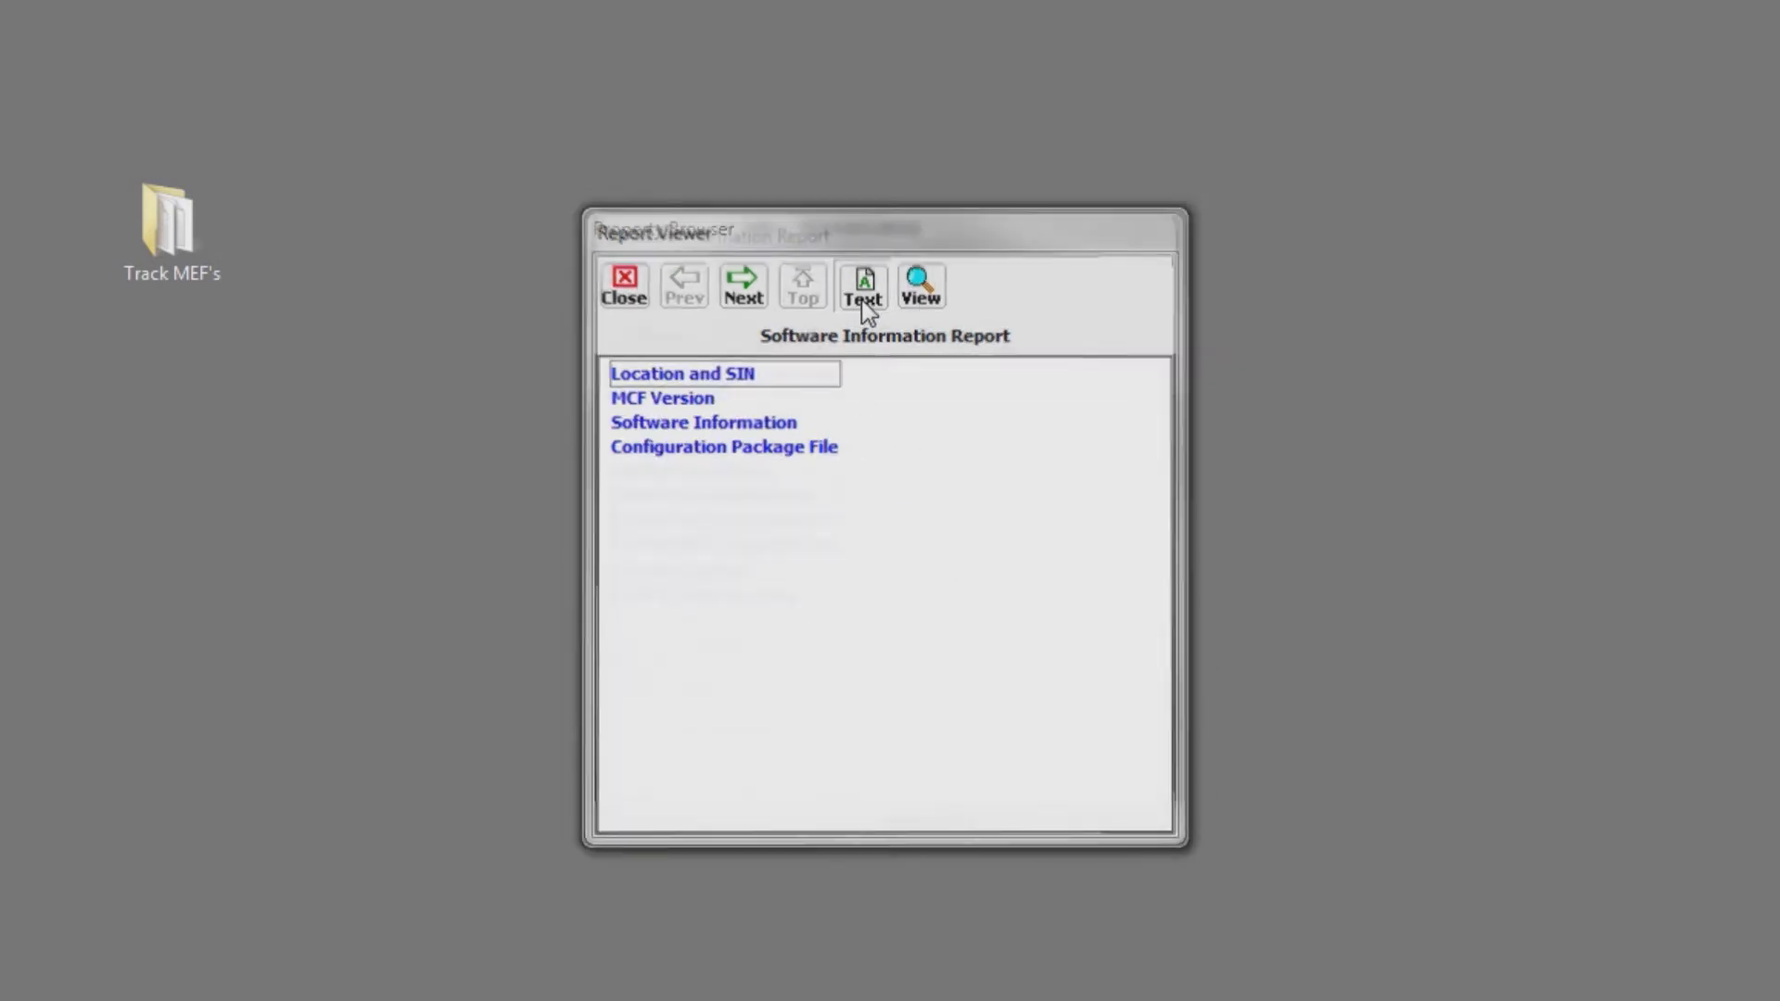
{"action": "left_click", "coordinate": [862, 285]}
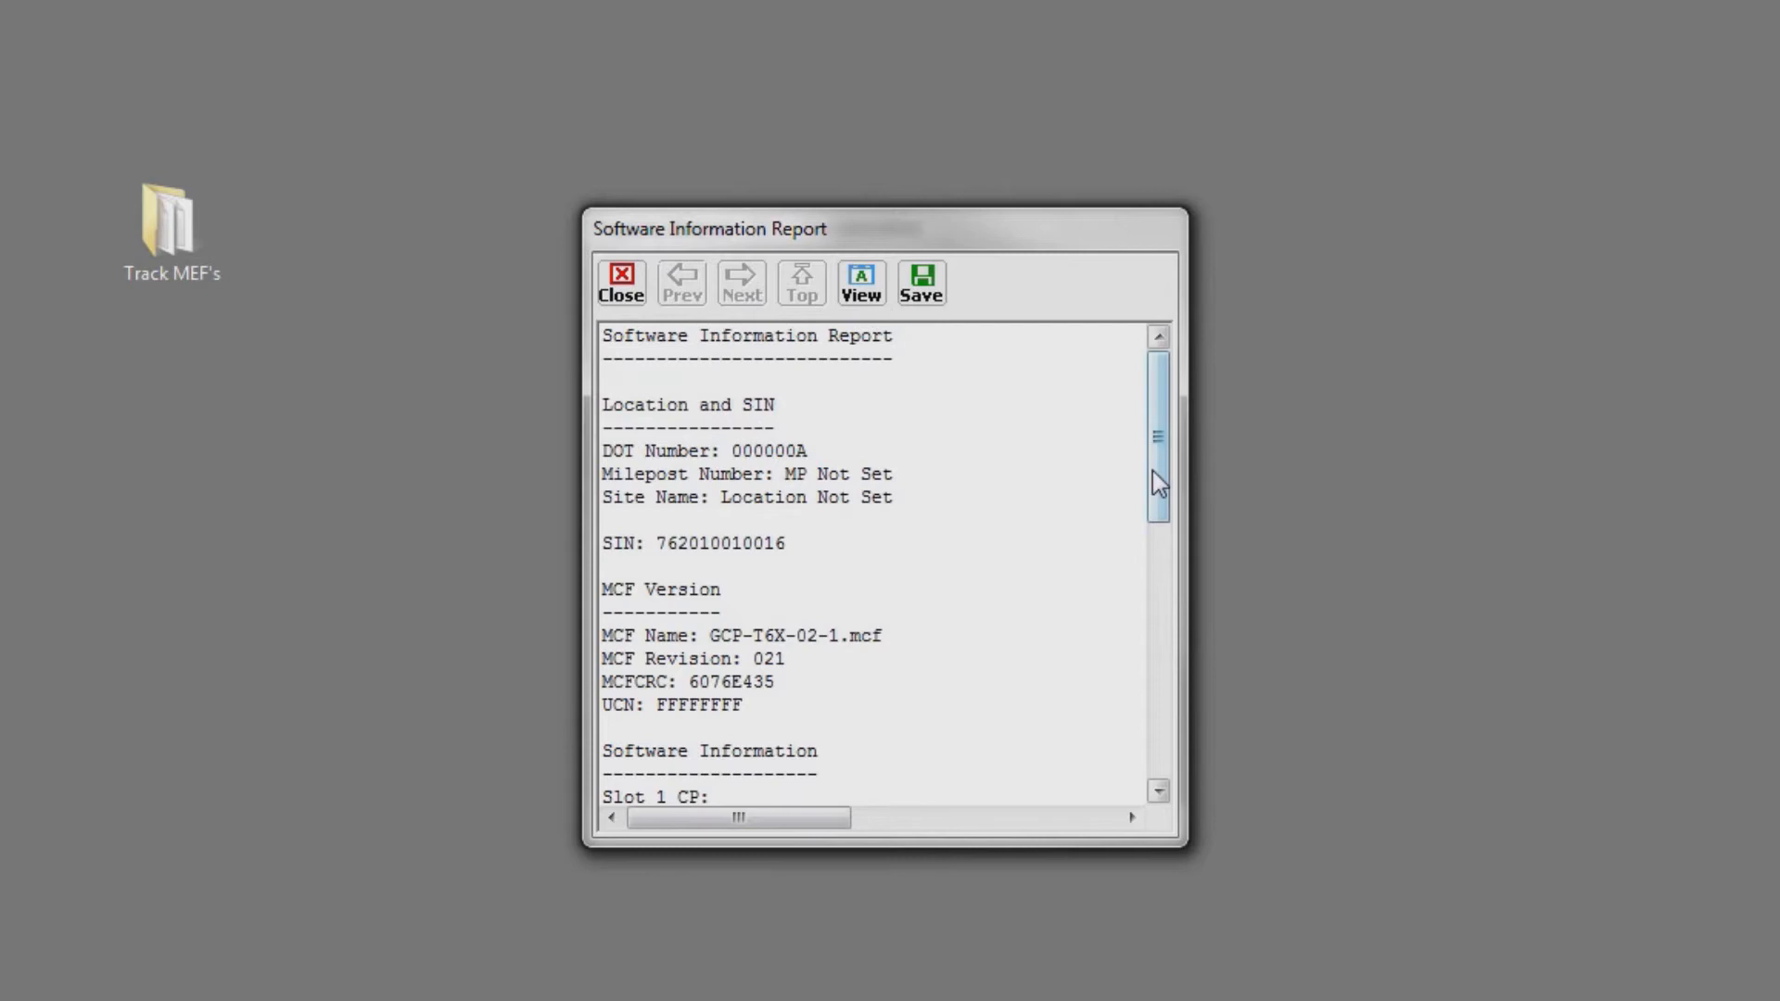
{"action": "scroll", "scroll_direction": "down", "scroll_amount": 3}
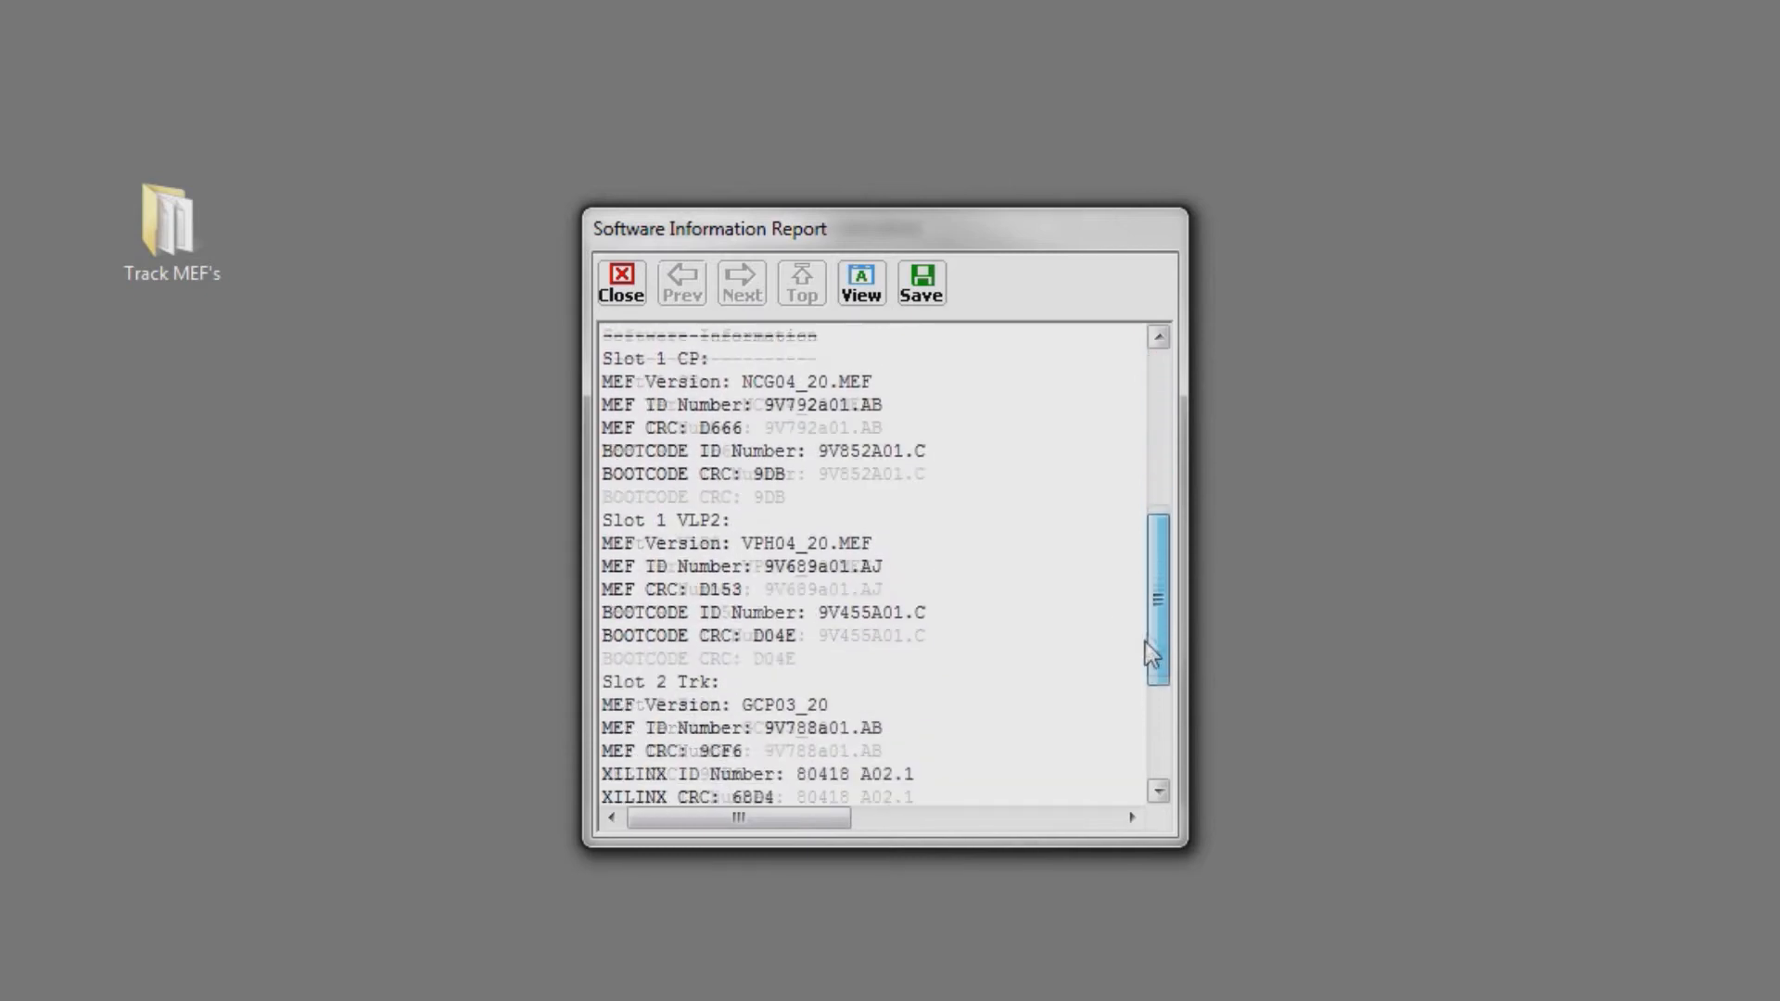
{"action": "scroll", "scroll_direction": "down", "scroll_amount": 3}
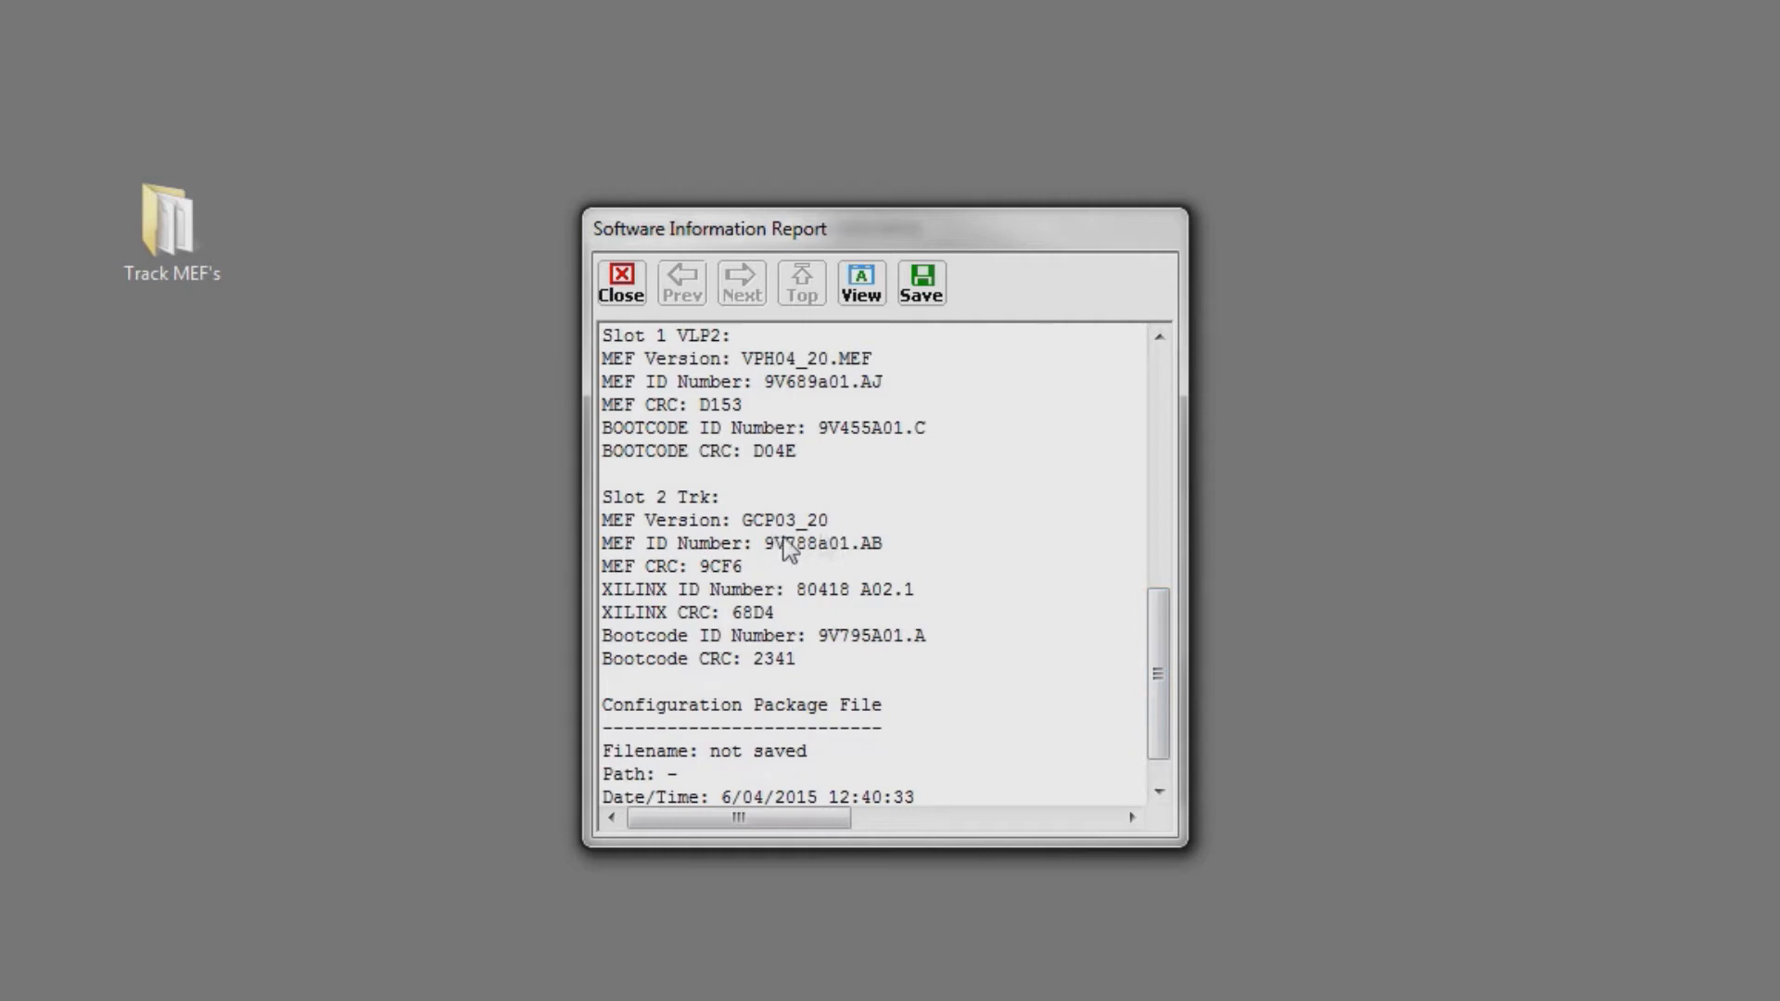
{"action": "mouse_move", "coordinate": [808, 597]}
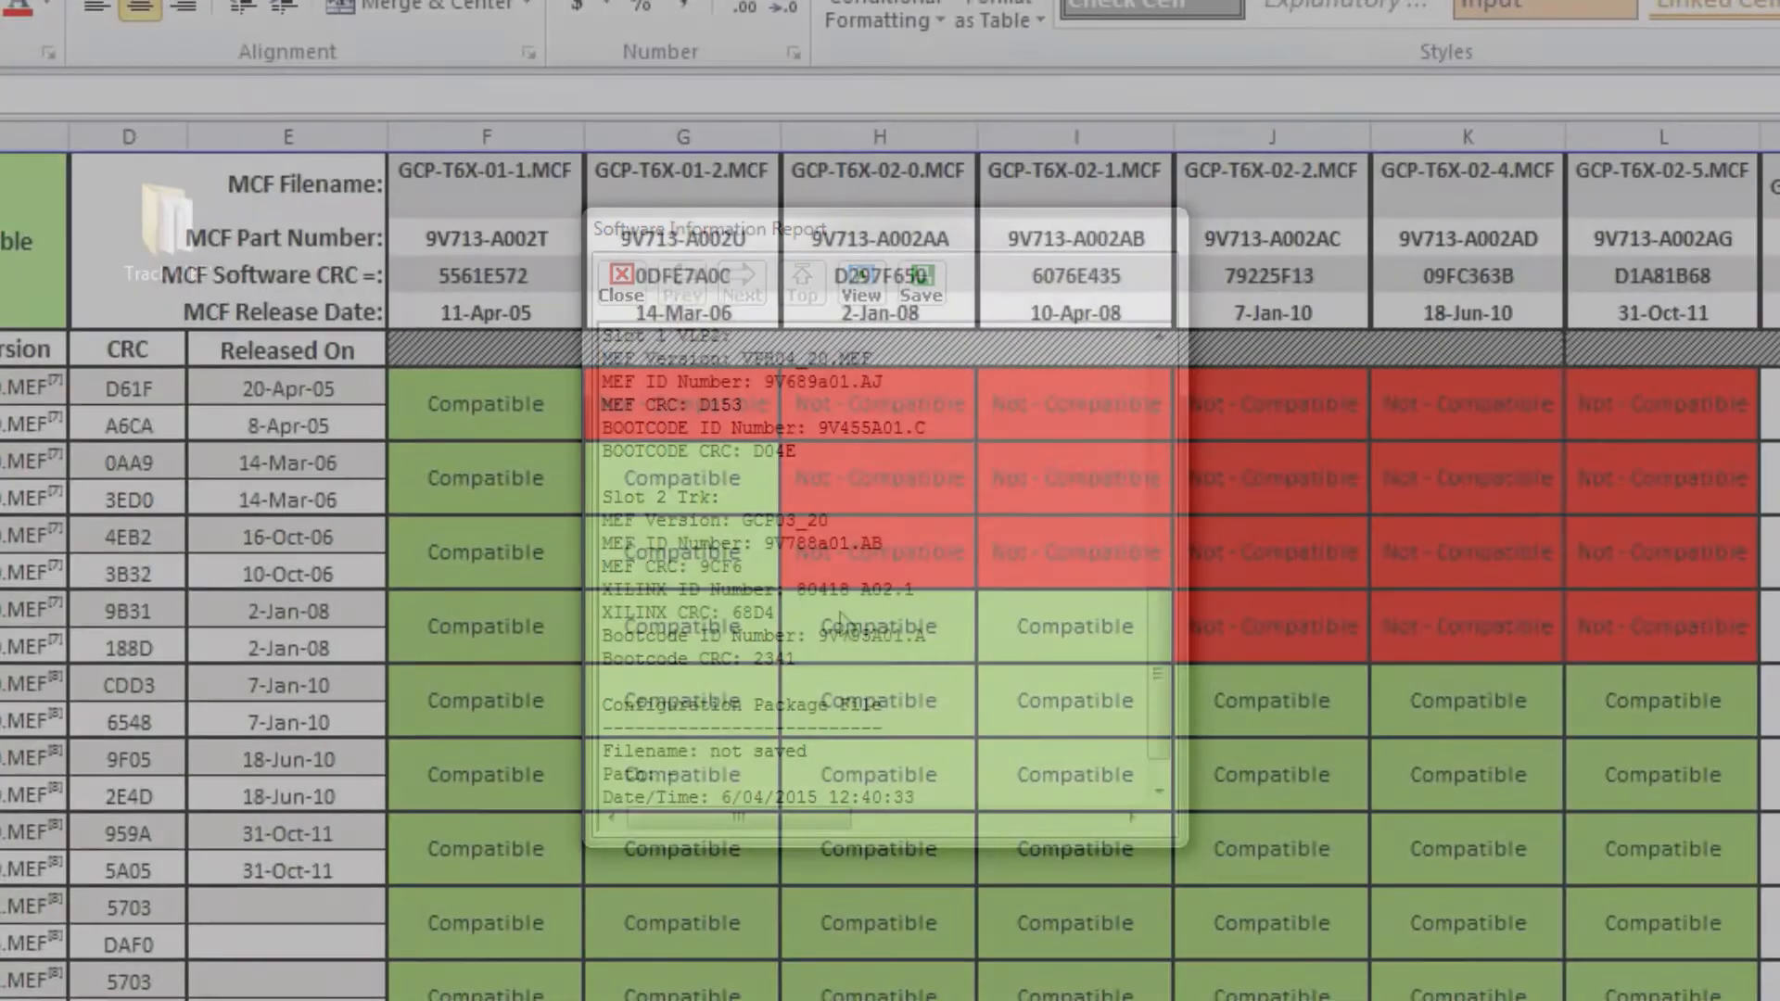
Step: Scroll through Excel's Compatible / Not-Compatible grid of MEF versions versus MCF files
{"action": "left_click", "coordinate": [620, 287]}
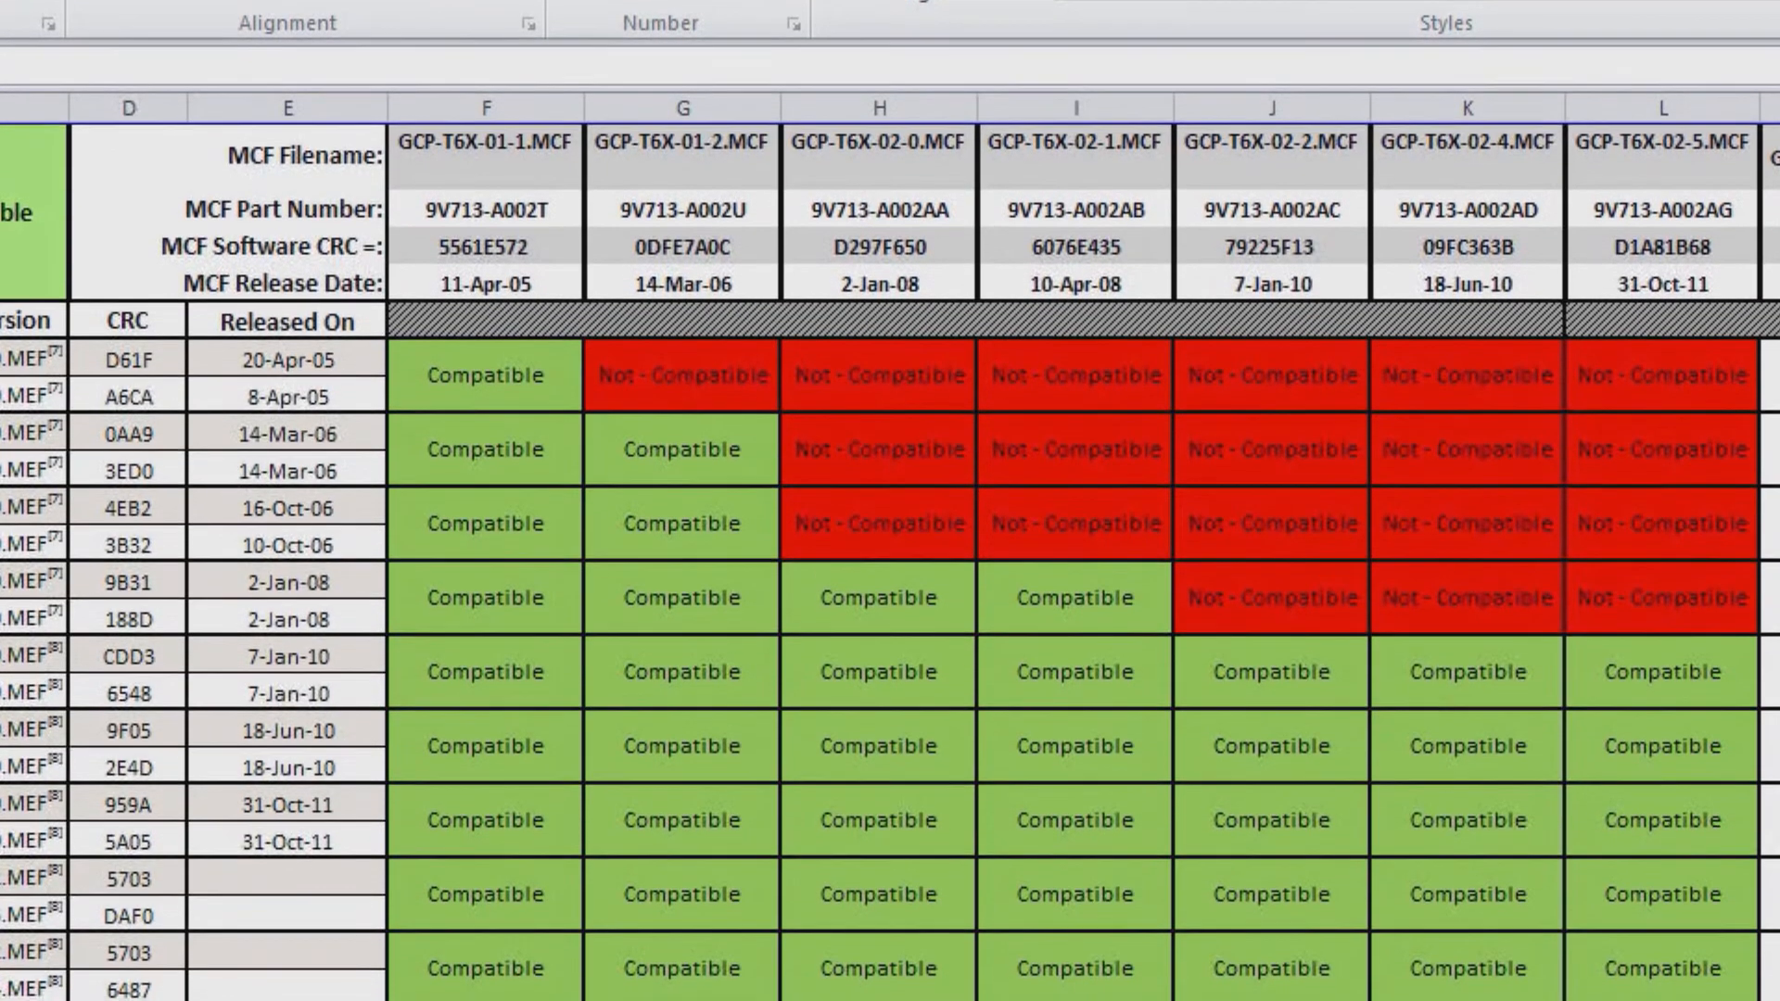
{"action": "scroll", "scroll_direction": "down", "scroll_amount": 3}
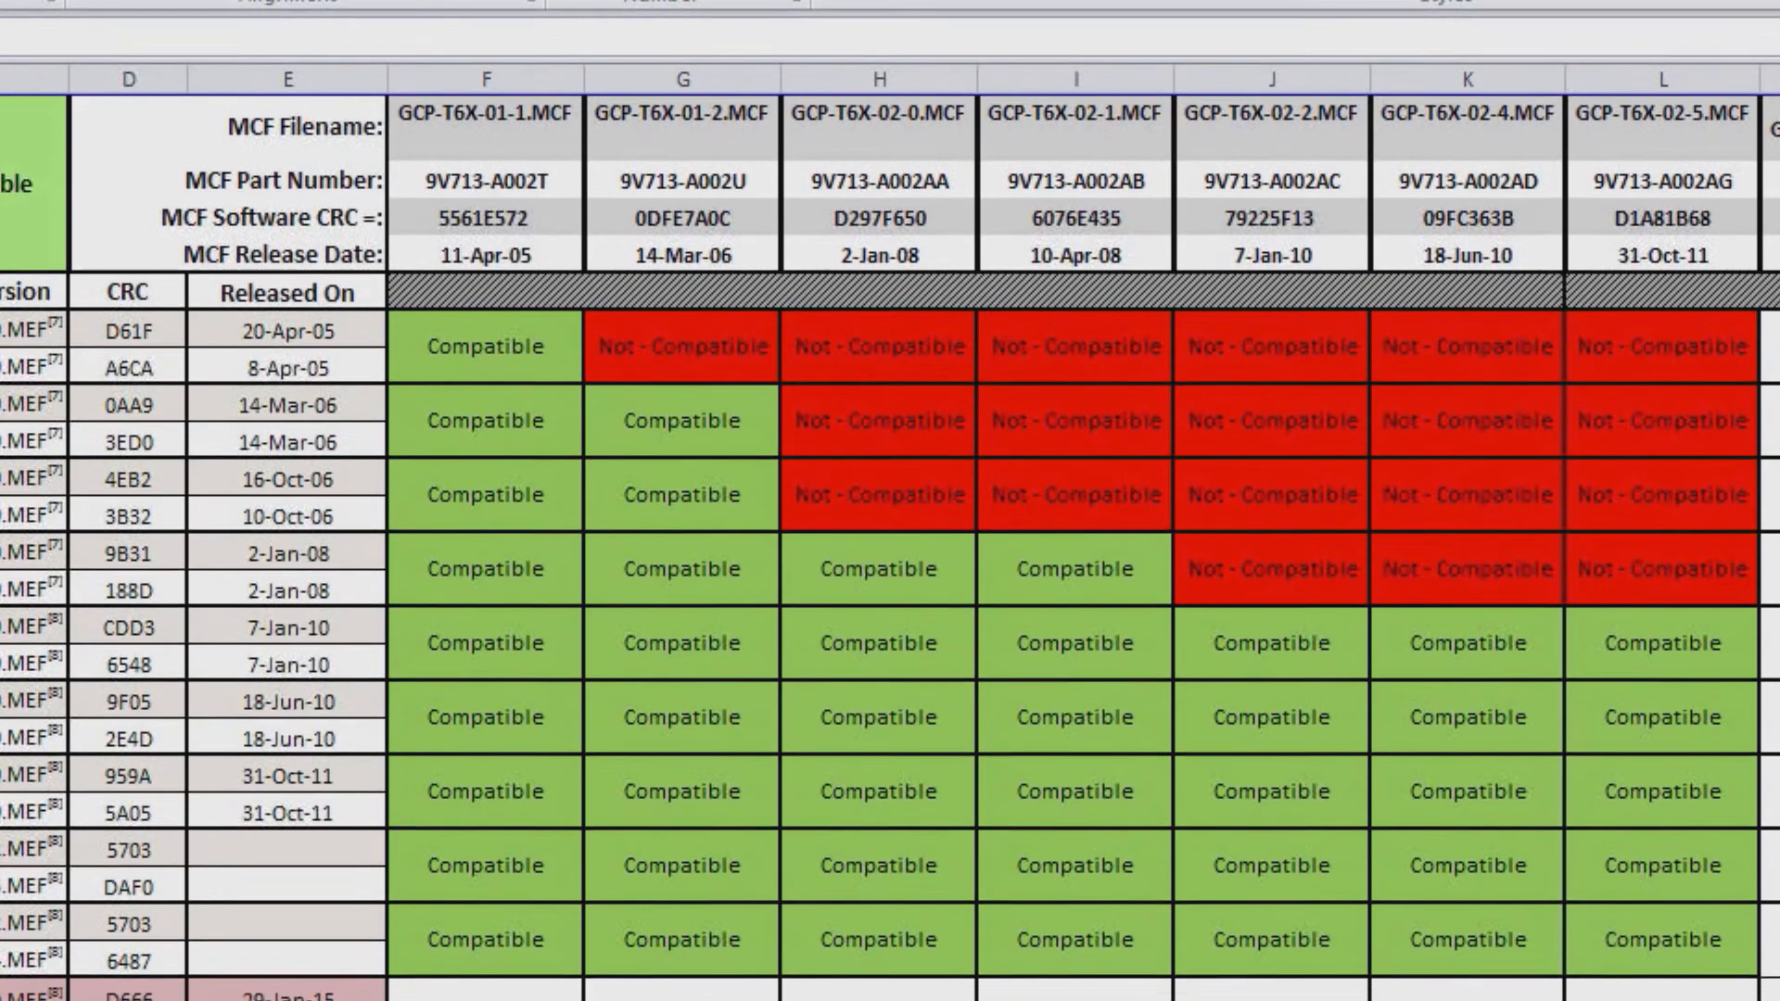
{"action": "scroll", "scroll_direction": "down", "scroll_amount": 3}
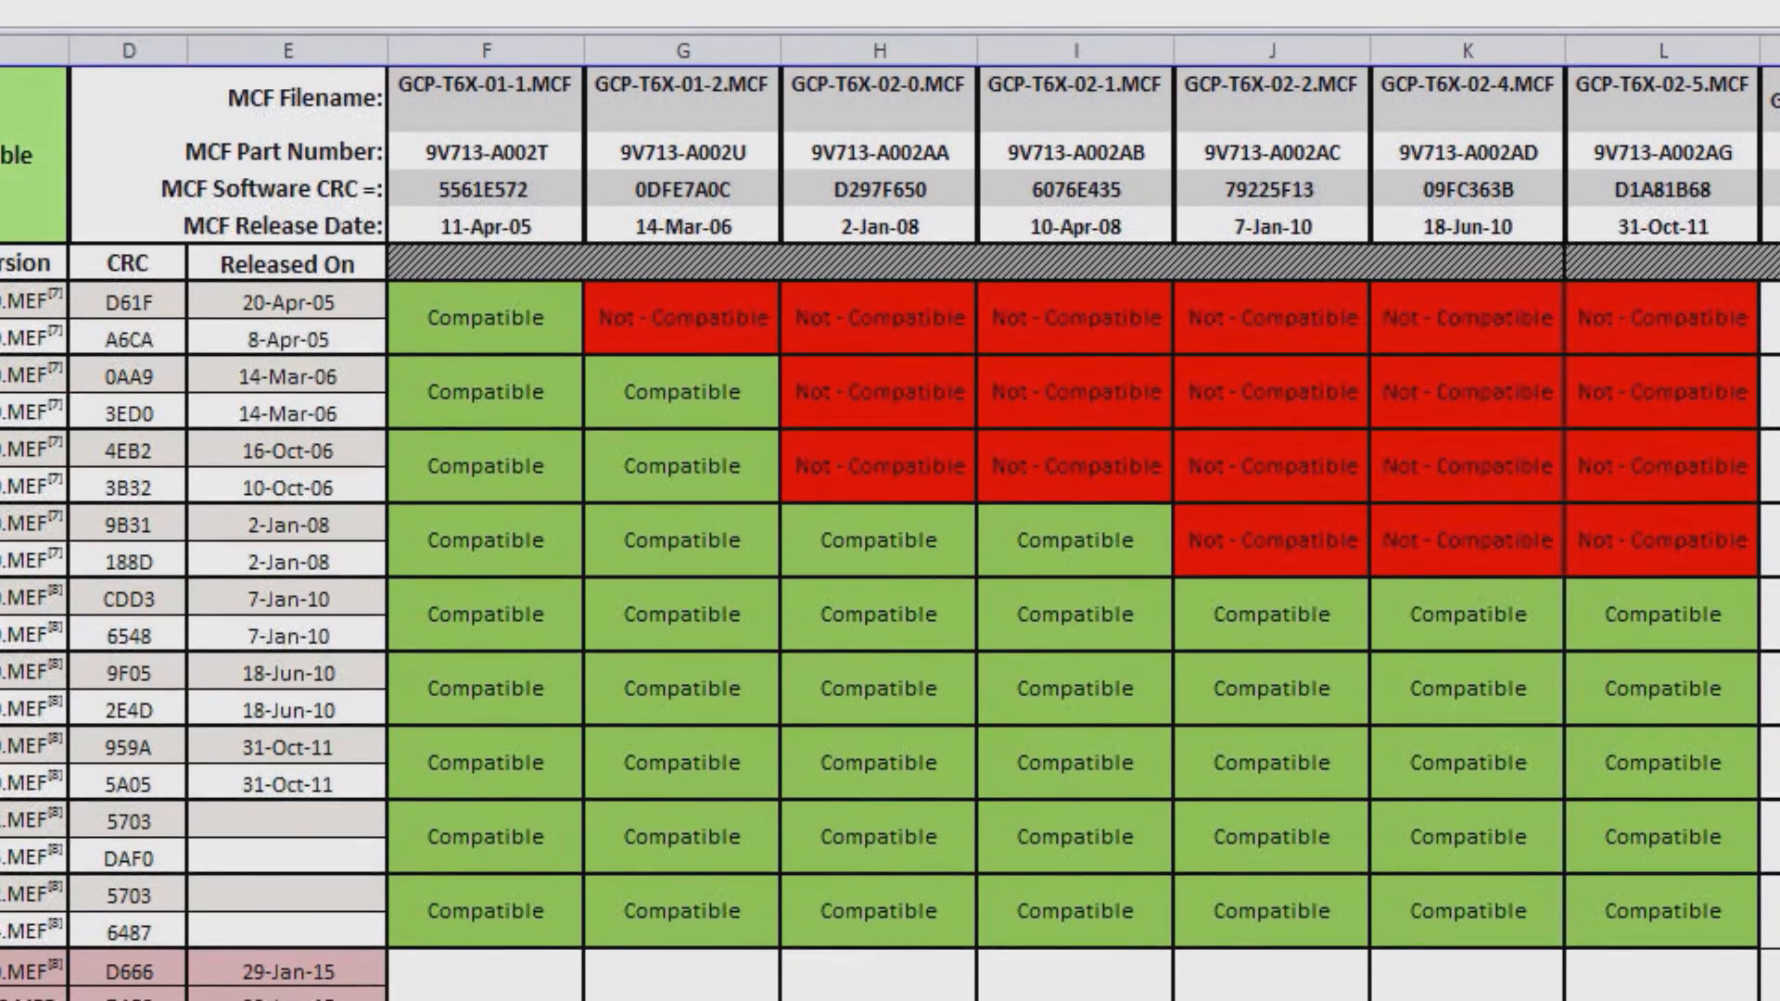
{"action": "scroll", "scroll_direction": "down", "scroll_amount": 3}
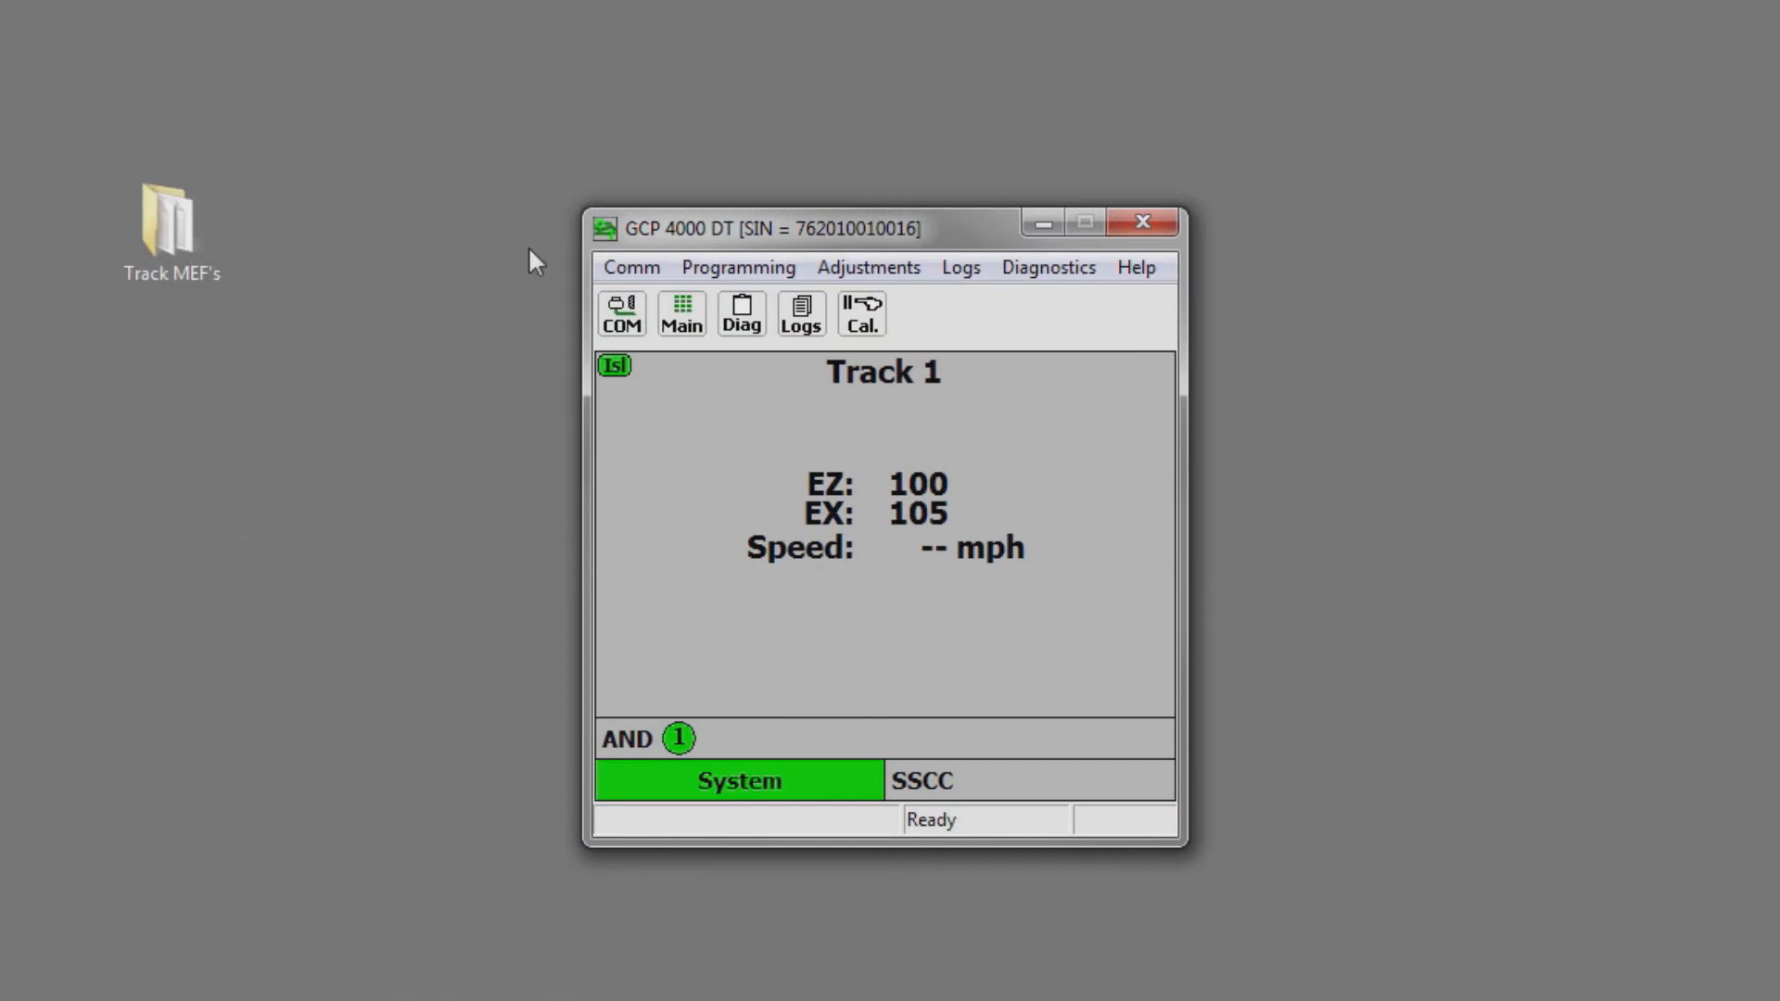
Step: Choose Comm > Install Software and accept the Reset module prompt
{"action": "left_click", "coordinate": [631, 267]}
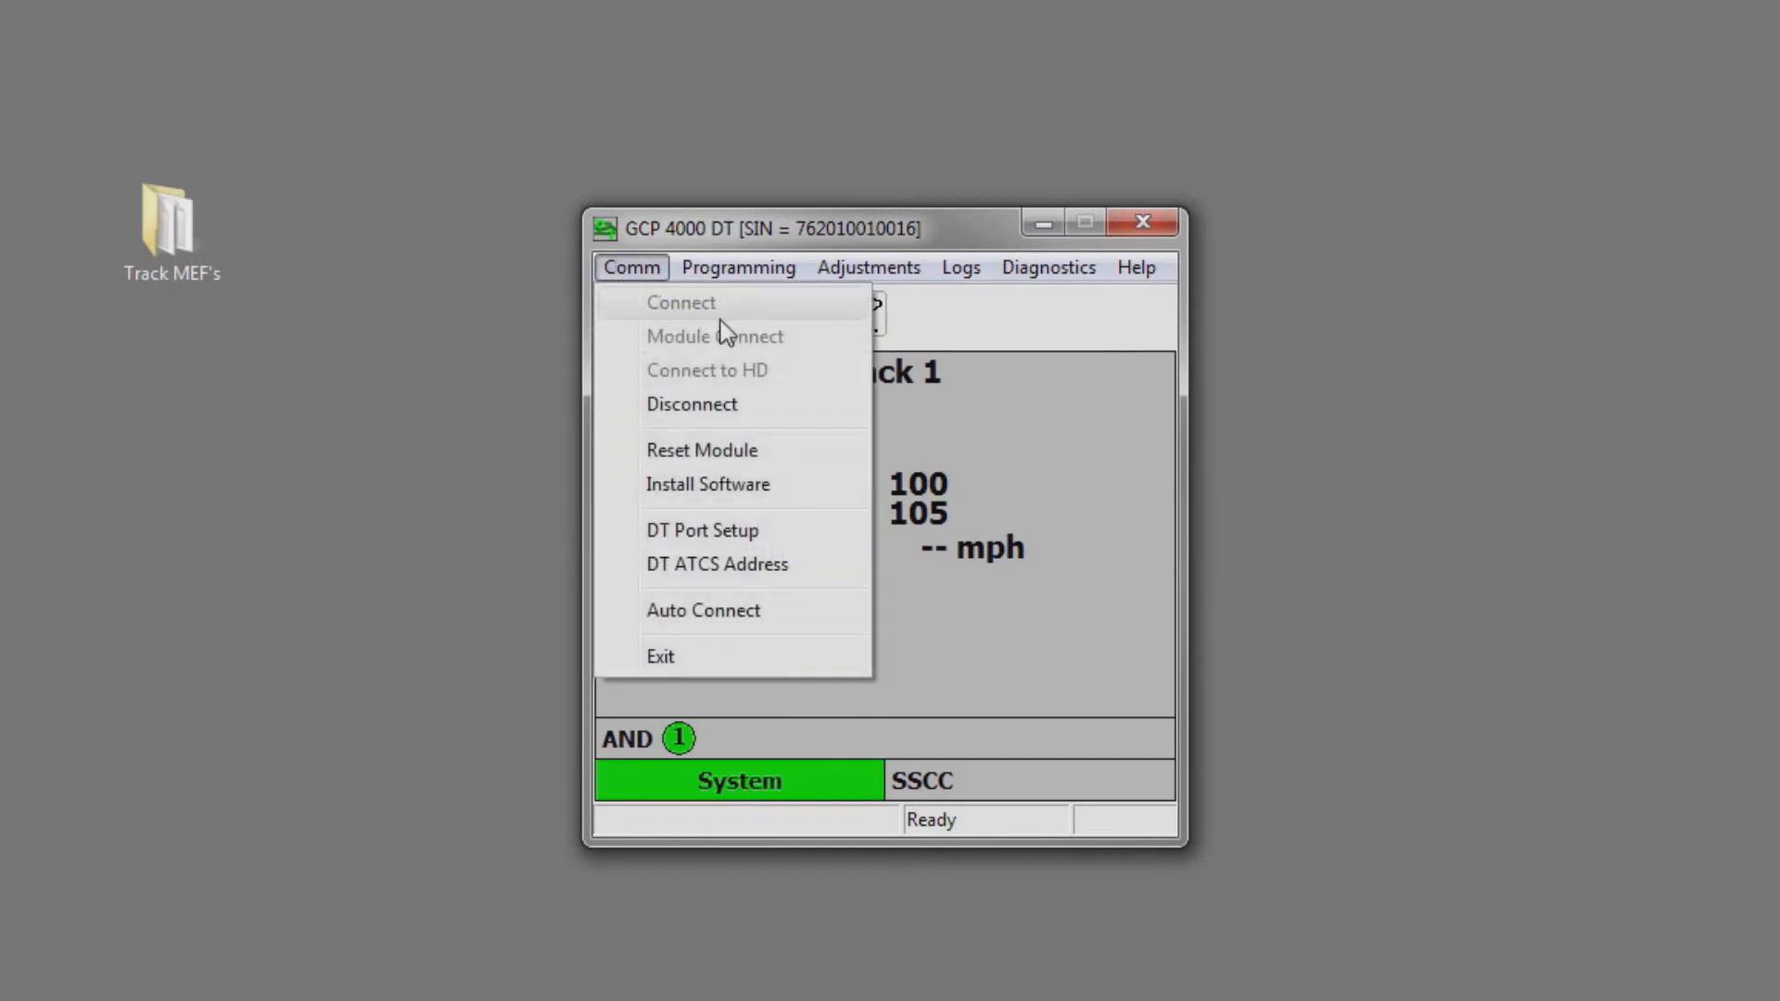
{"action": "left_click", "coordinate": [702, 449]}
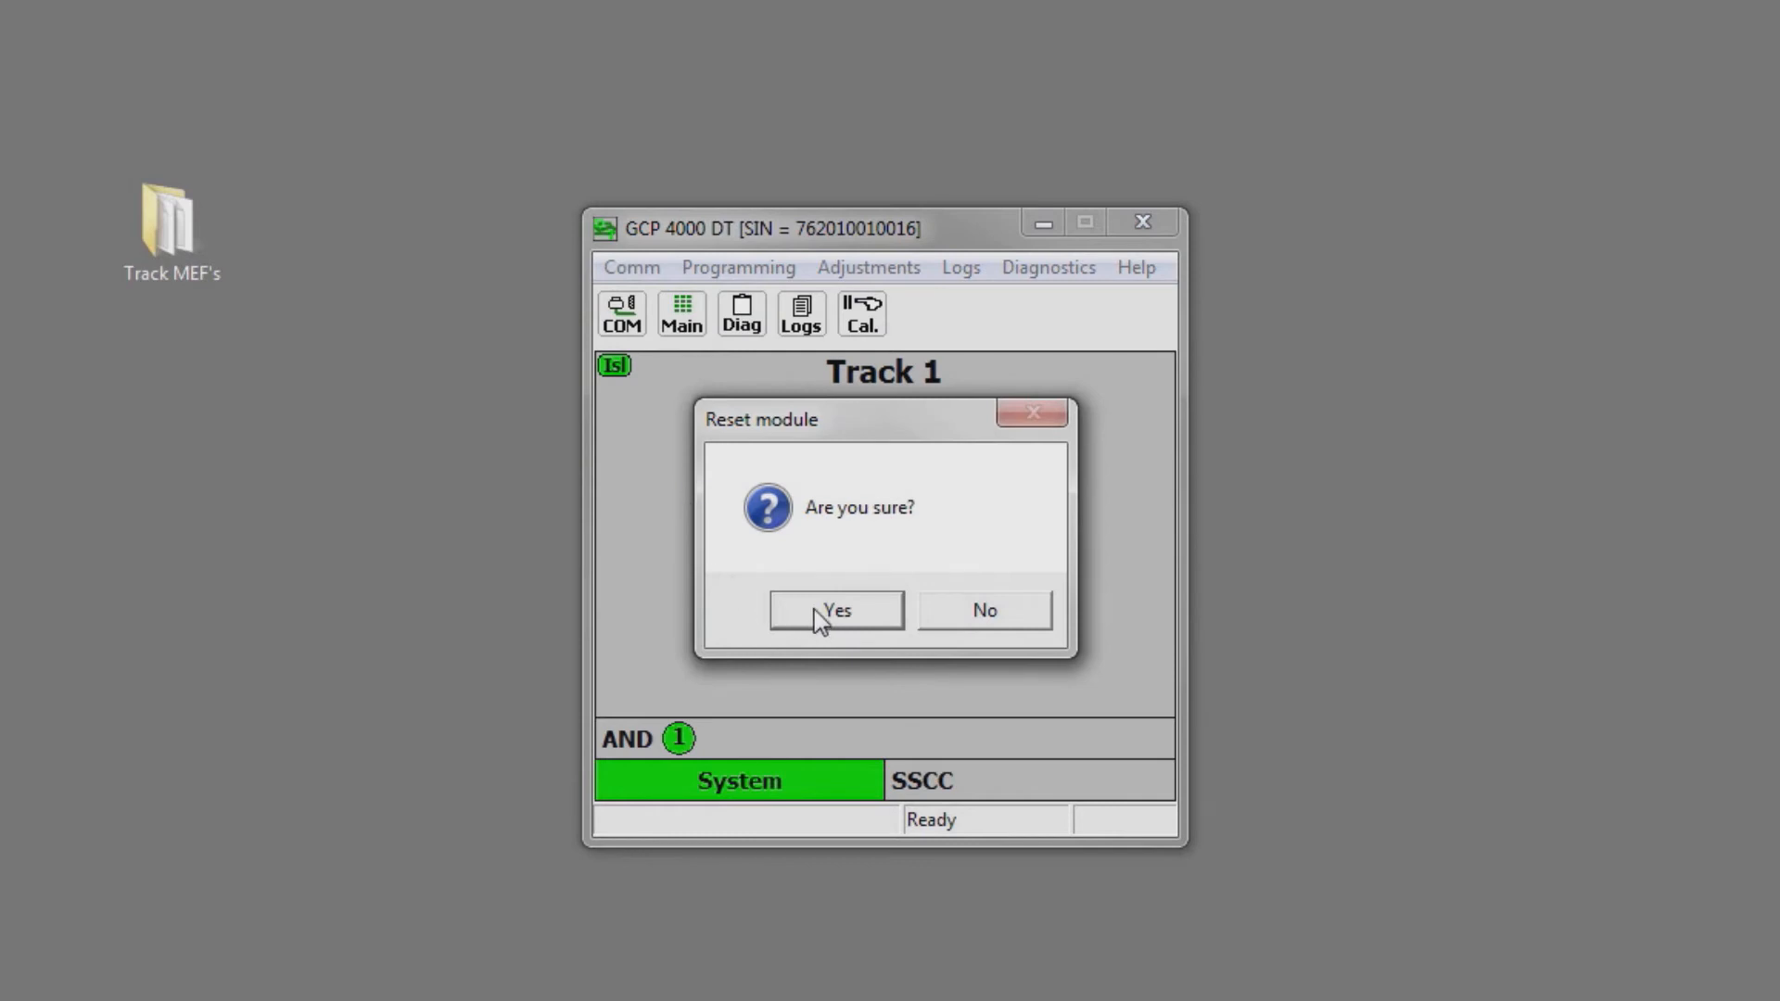
{"action": "left_click", "coordinate": [836, 611]}
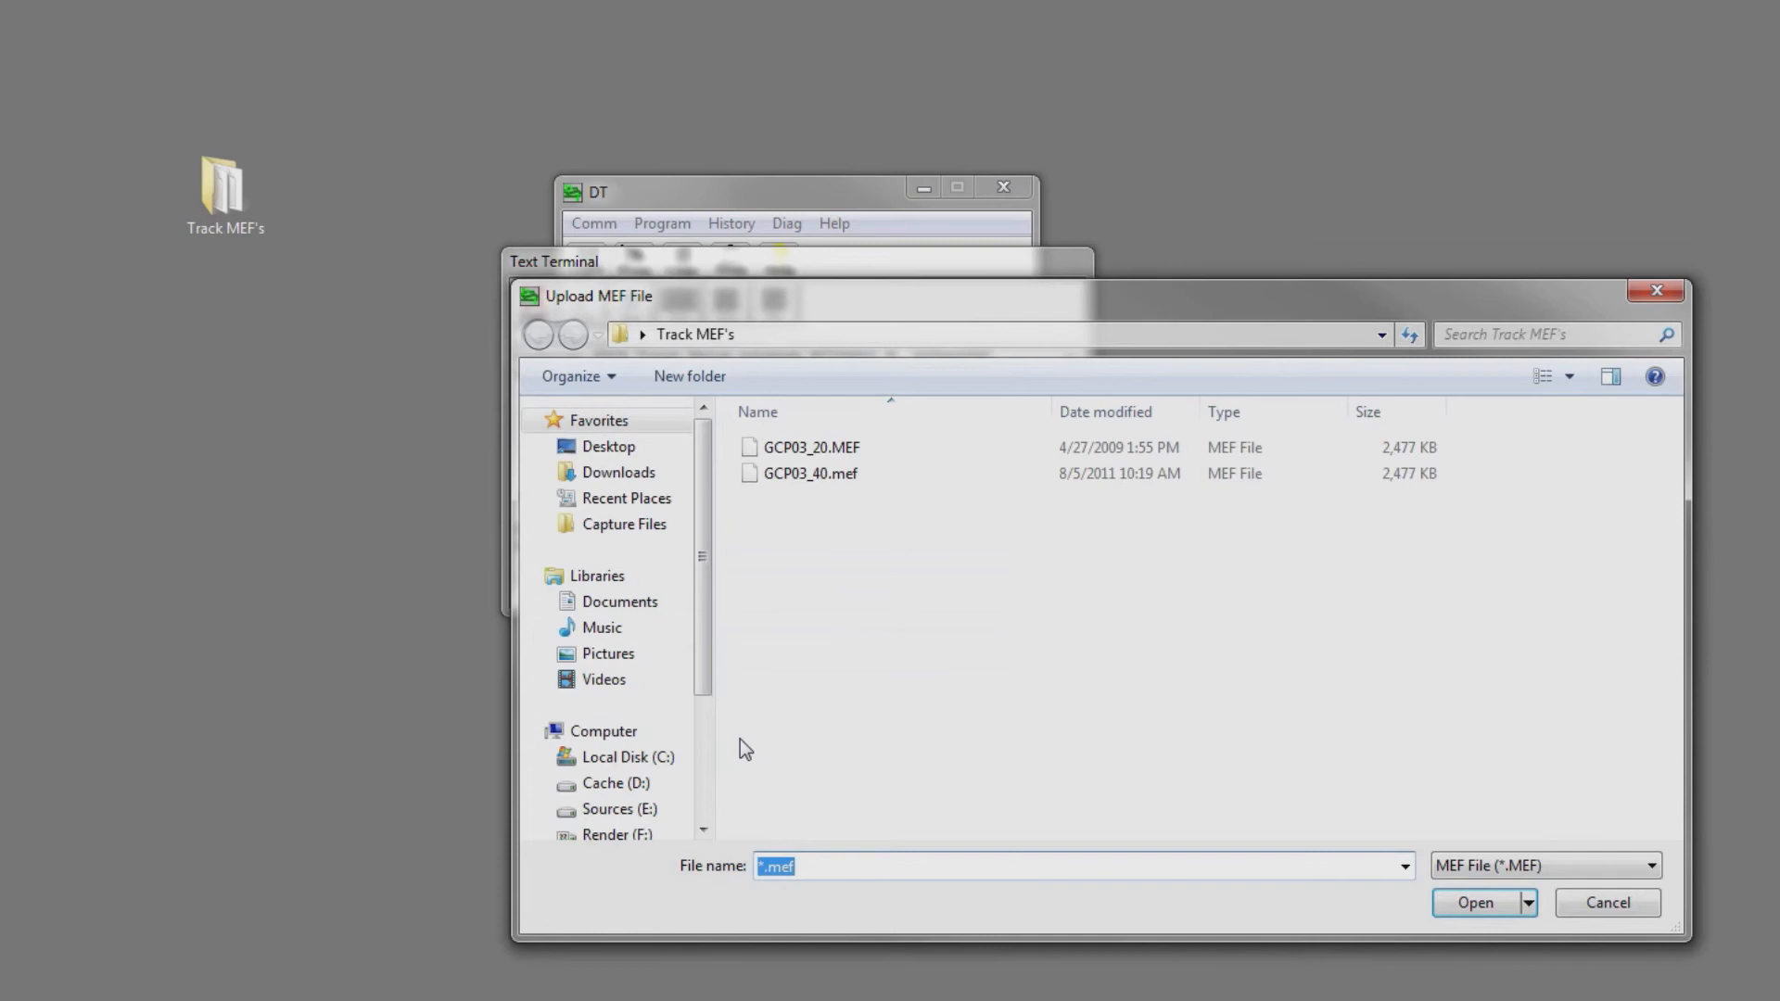
{"action": "mouse_move", "coordinate": [854, 570]}
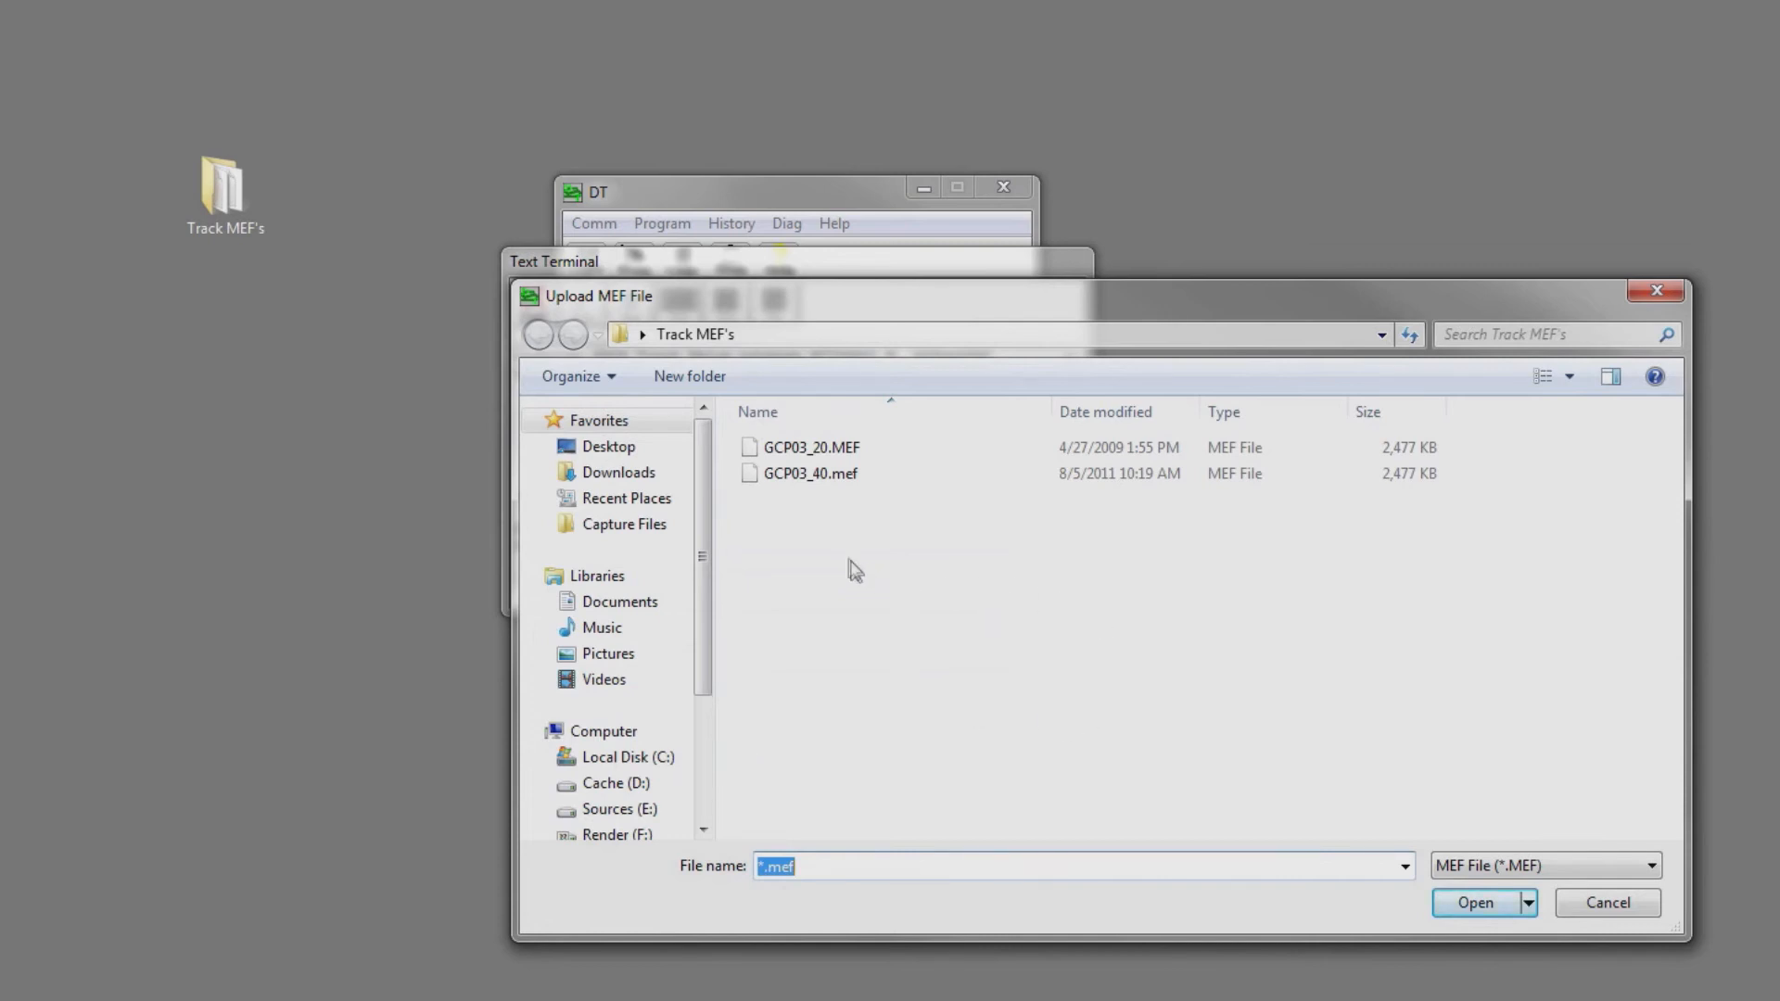
Step: Upload GCP03_40.mef from Track MEF's to erase and reflash the track card
{"action": "left_click", "coordinate": [1475, 902]}
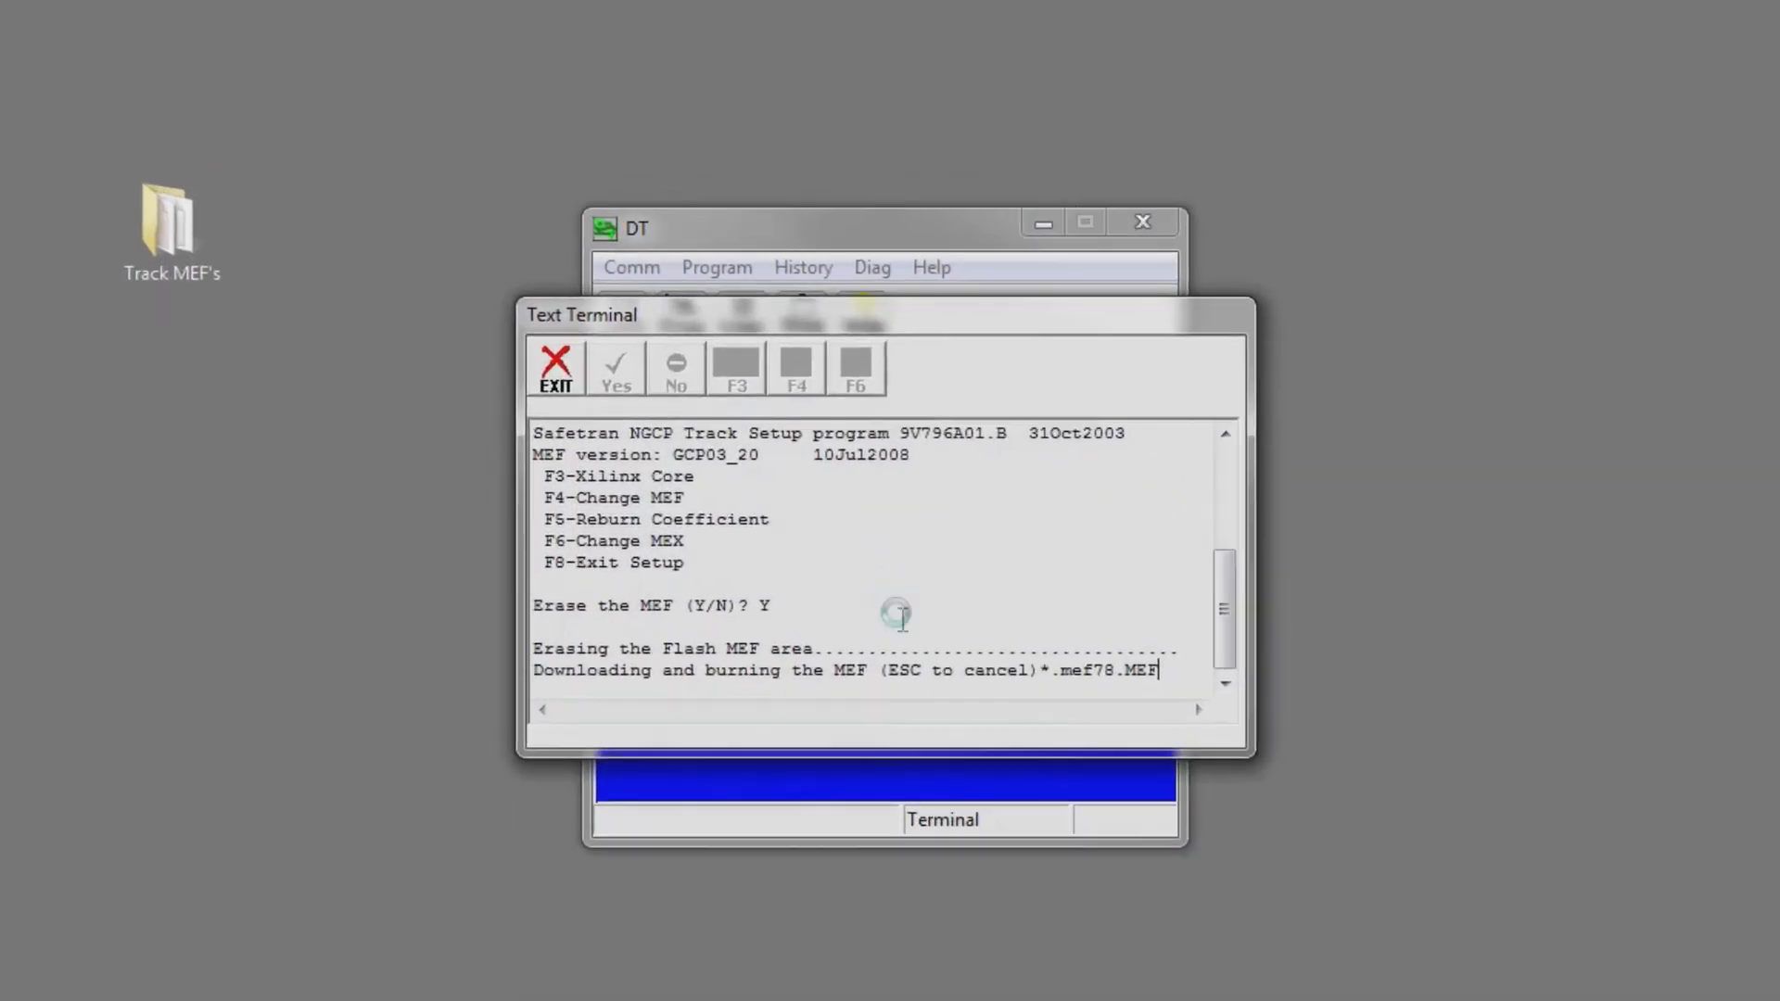